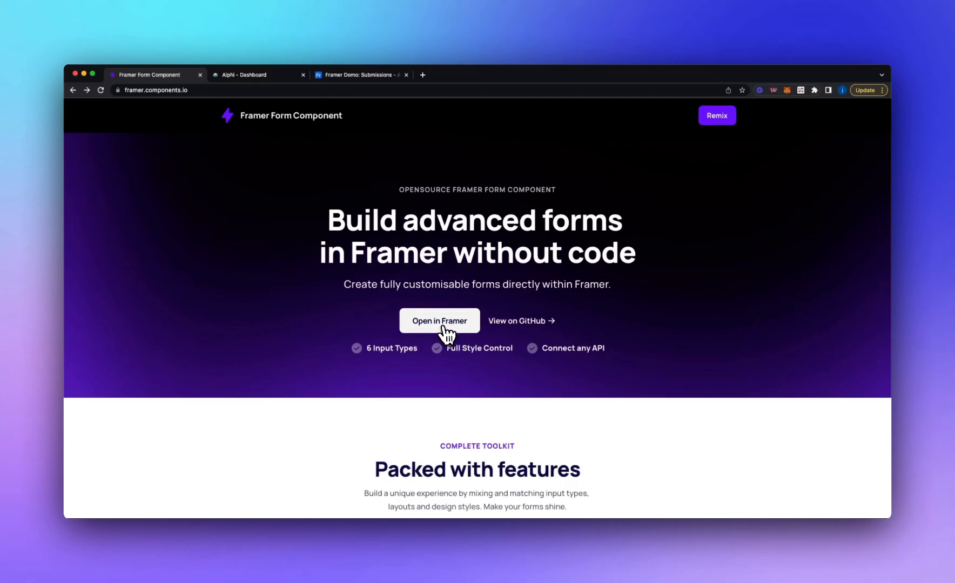
pyautogui.moveTo(443, 328)
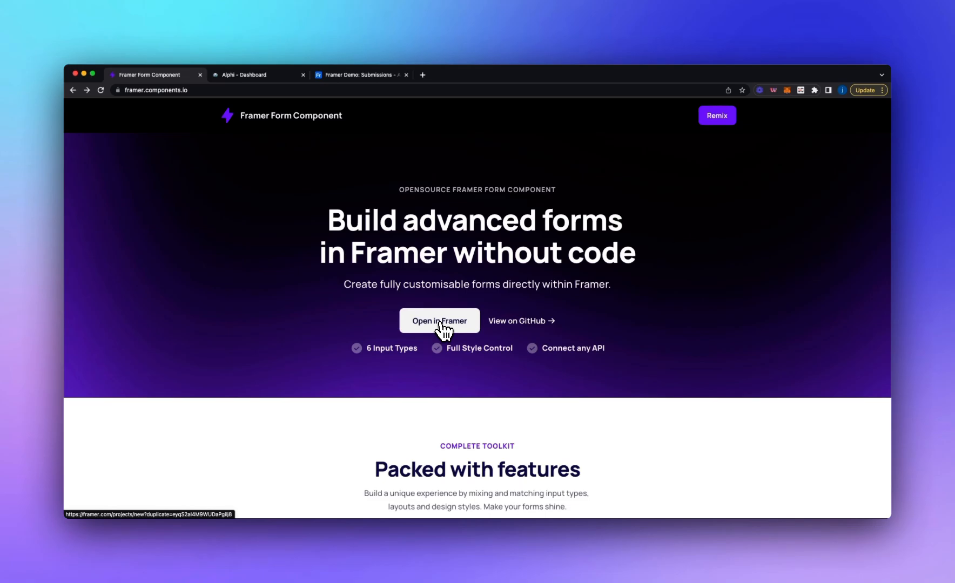
# Duplicate the free form component project from framer.components.io into Framer
pyautogui.click(439, 321)
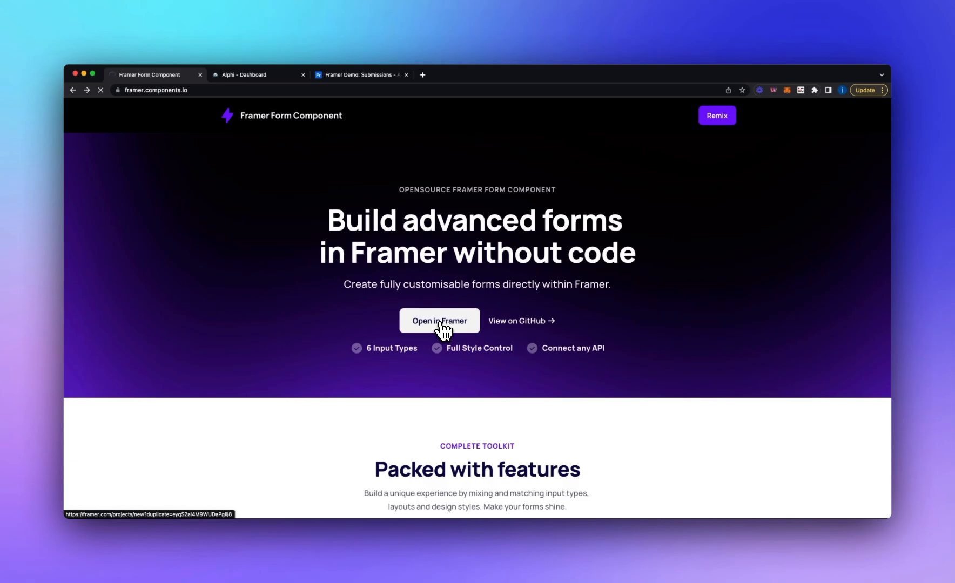
pyautogui.click(440, 321)
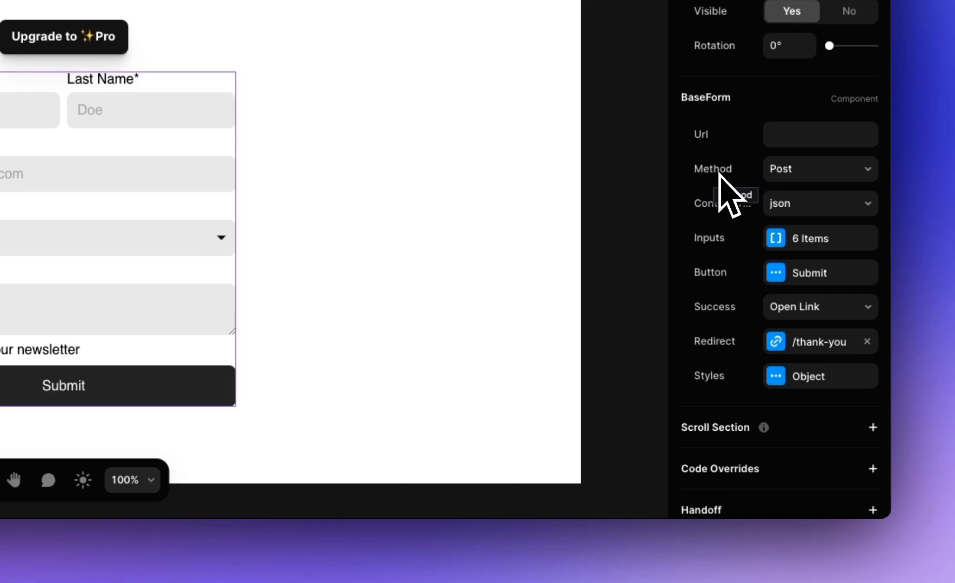
pyautogui.click(820, 168)
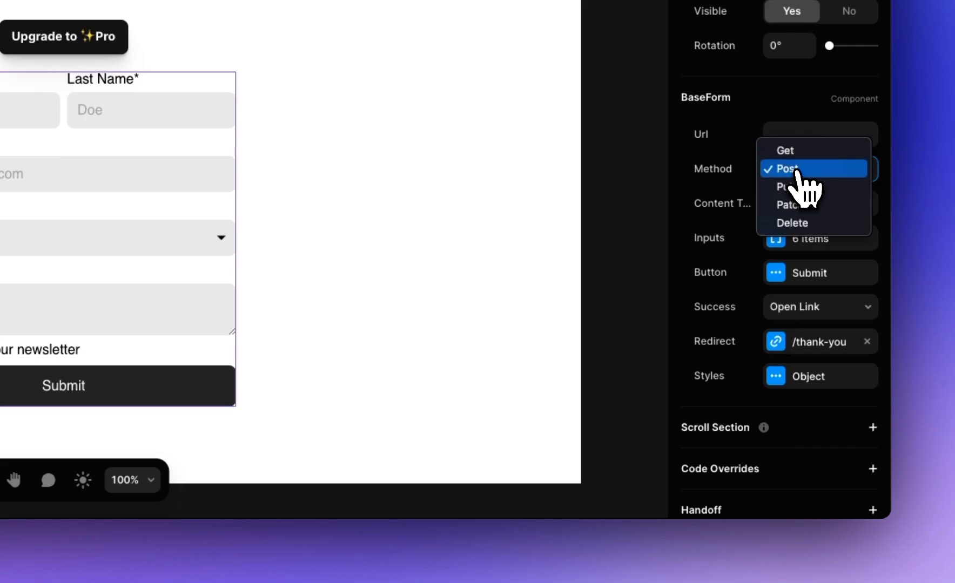
pyautogui.click(785, 169)
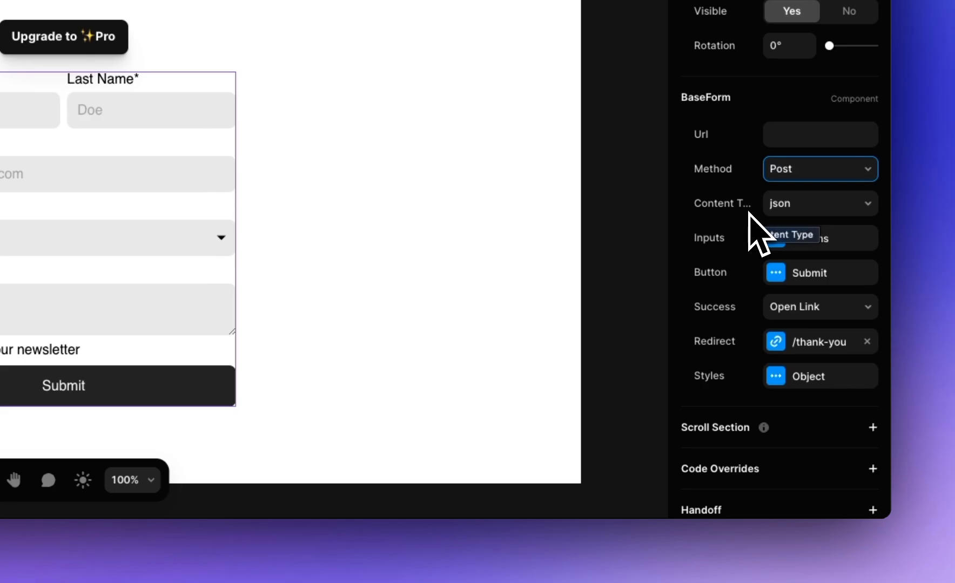
pyautogui.click(818, 238)
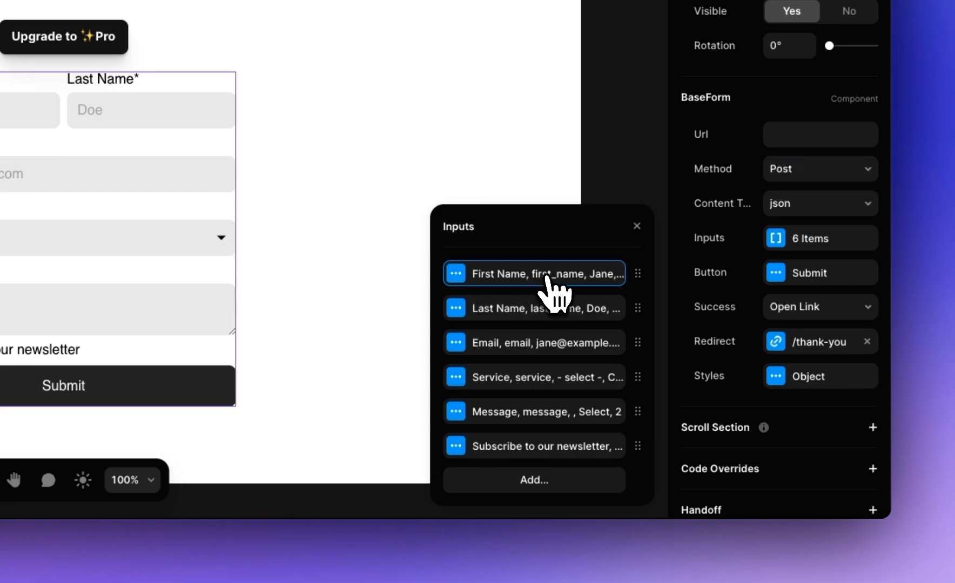
pyautogui.click(547, 273)
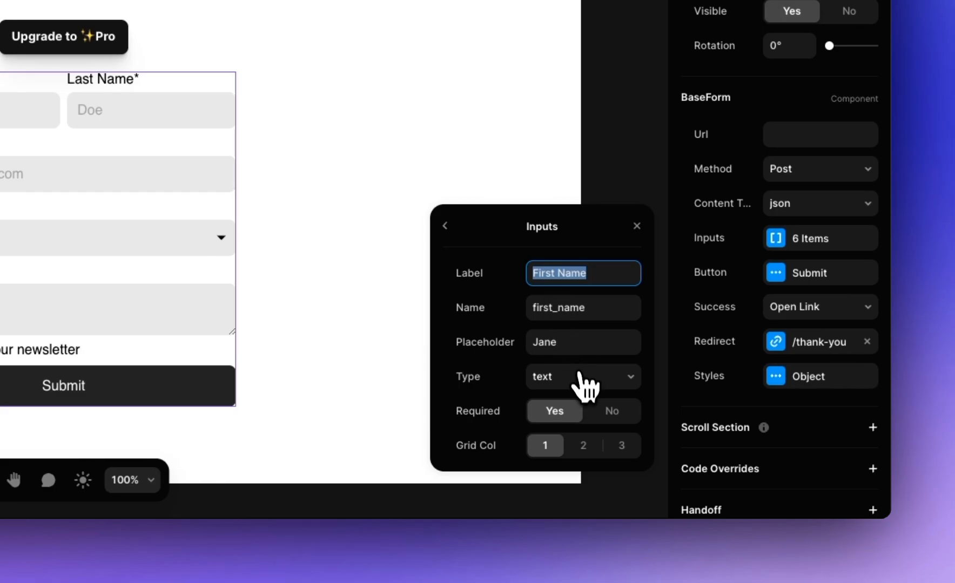
pyautogui.click(583, 377)
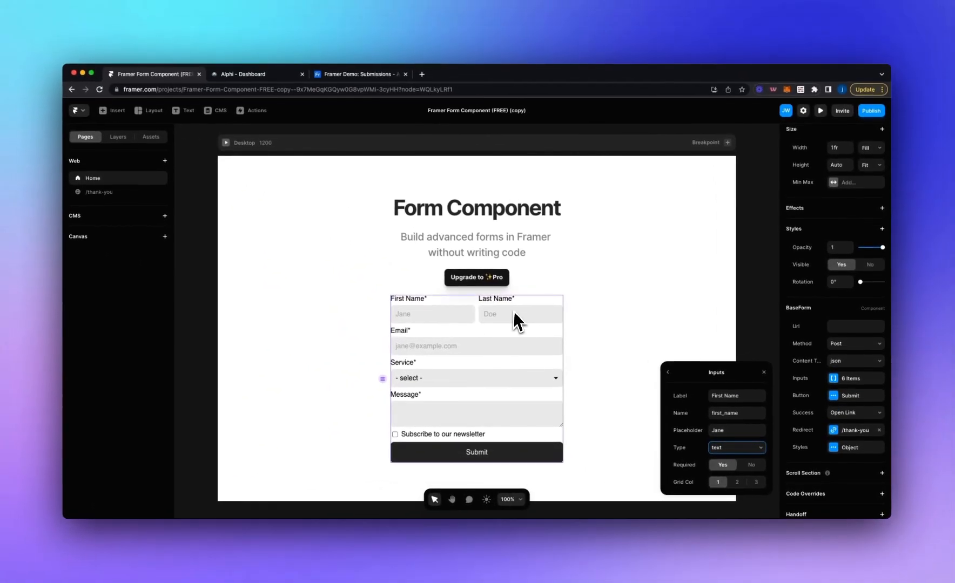
pyautogui.moveTo(430, 351)
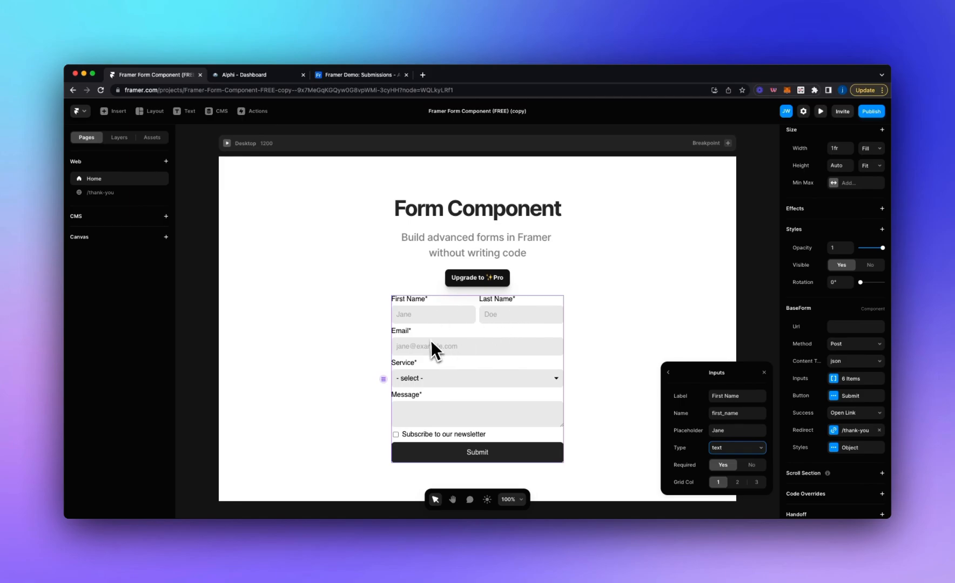
pyautogui.moveTo(435, 450)
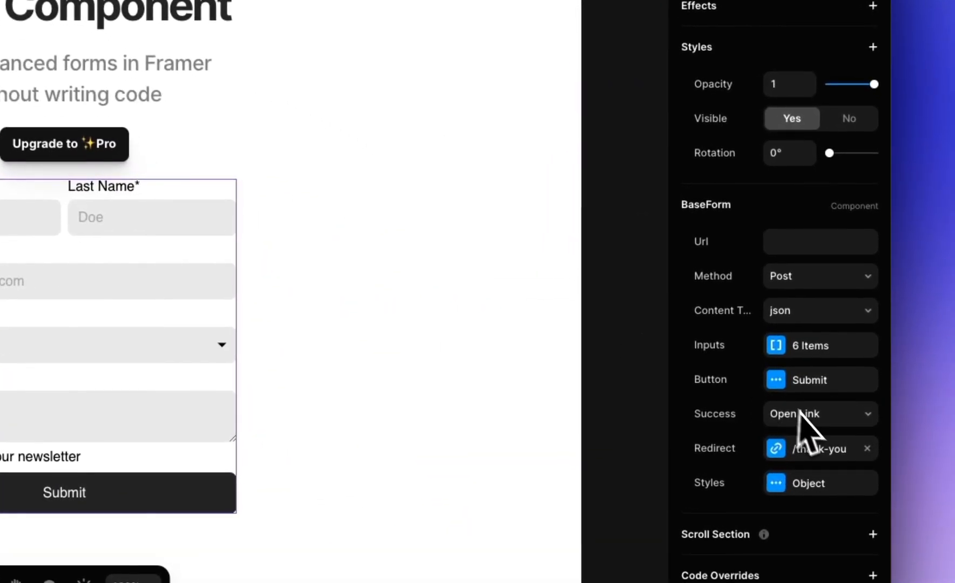
pyautogui.click(820, 380)
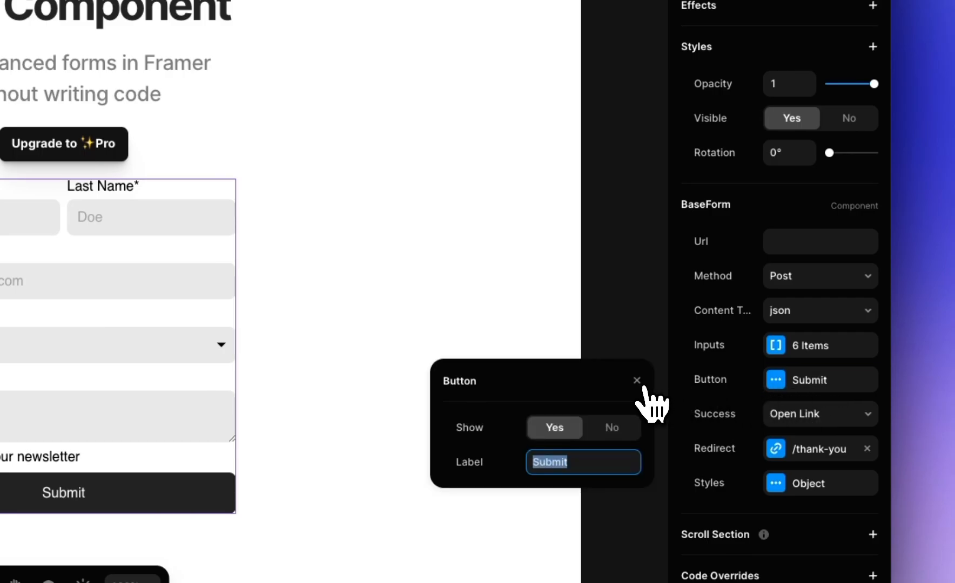
pyautogui.click(636, 380)
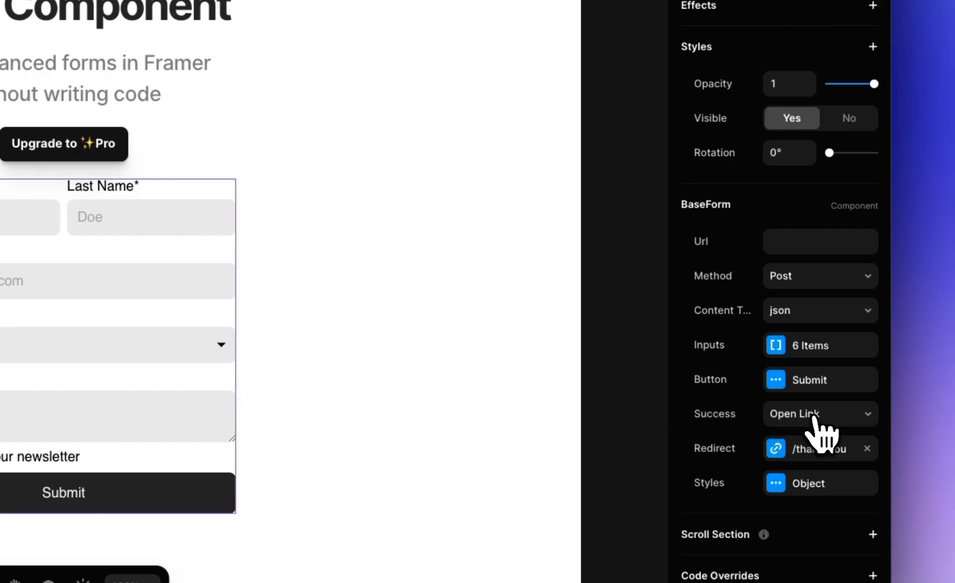
pyautogui.click(820, 413)
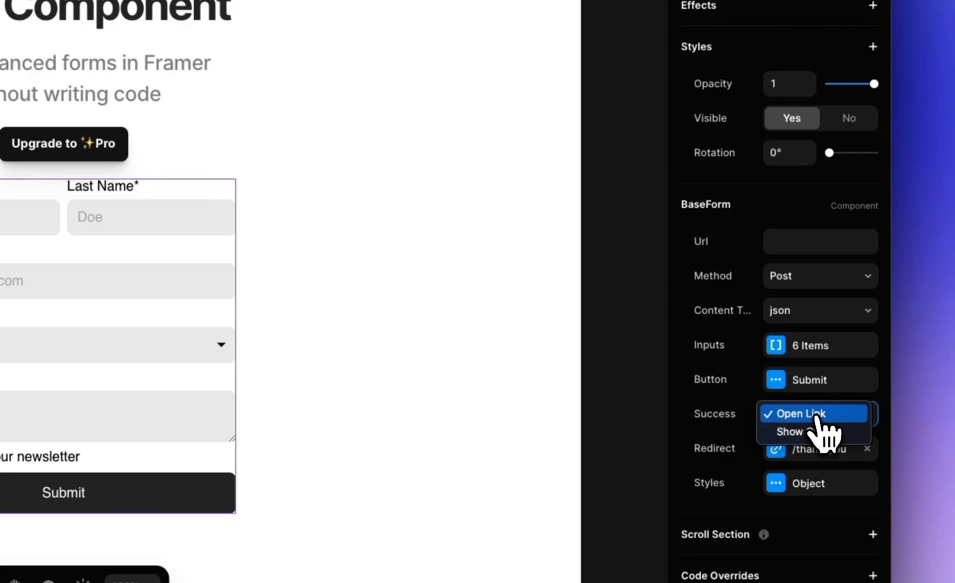
pyautogui.moveTo(813, 432)
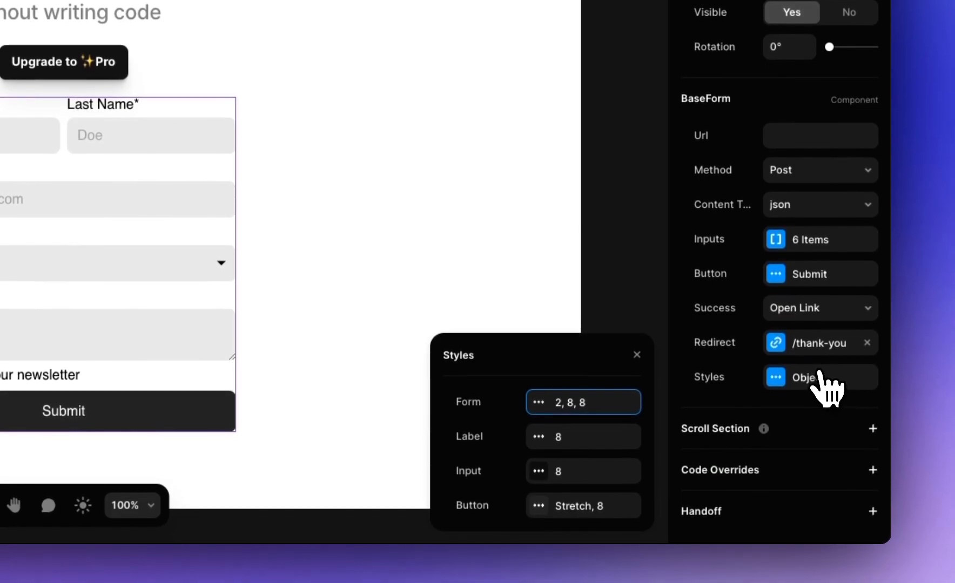
pyautogui.click(582, 402)
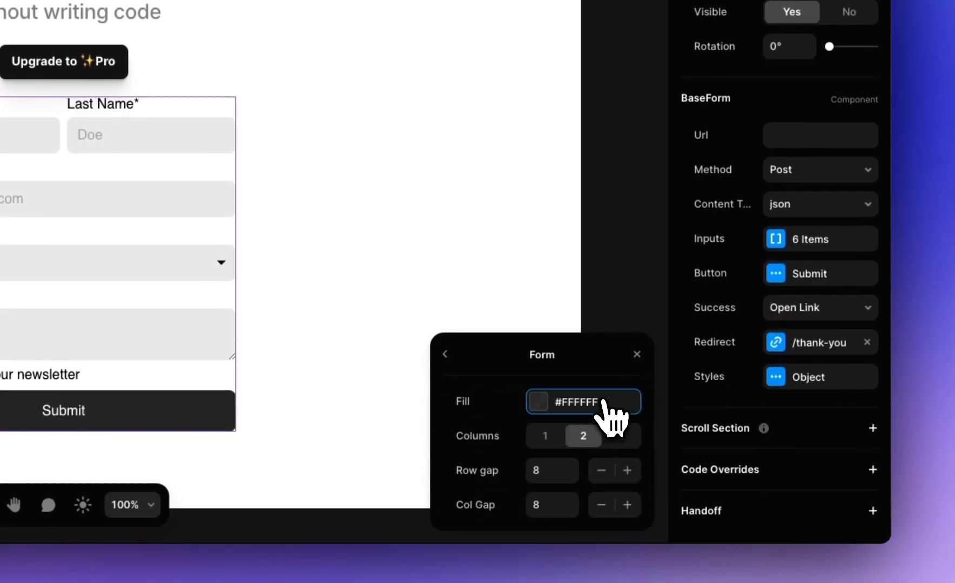
pyautogui.click(445, 354)
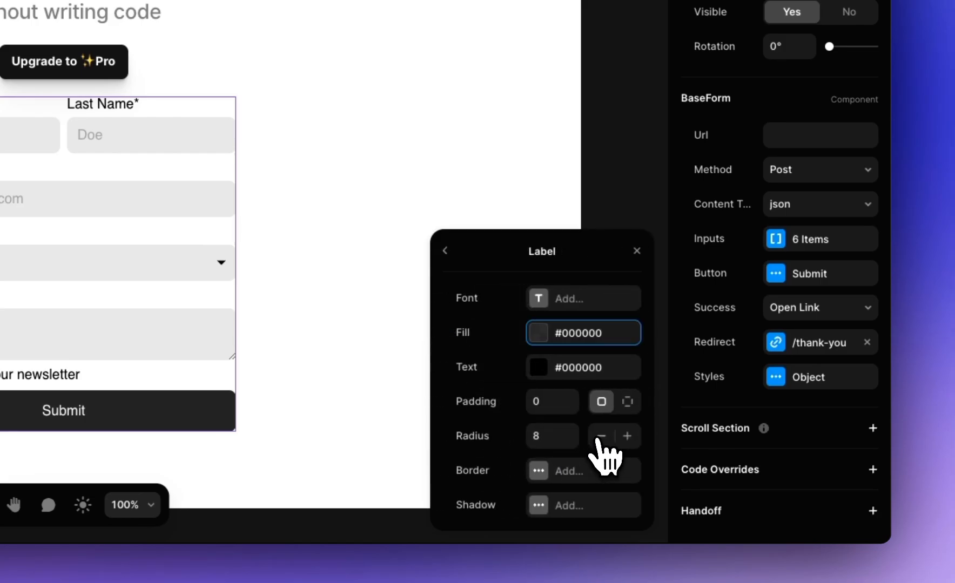
pyautogui.moveTo(601, 436)
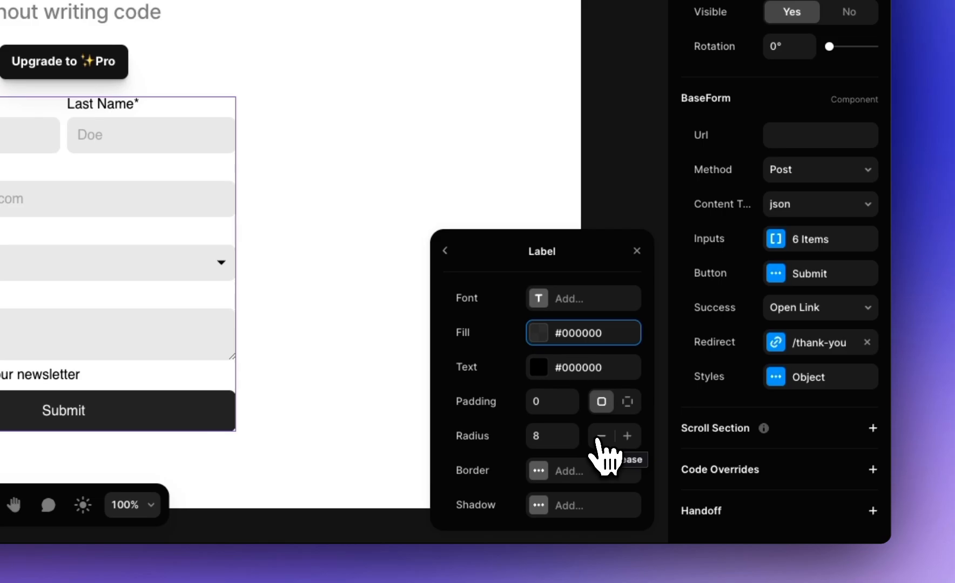
pyautogui.moveTo(502, 391)
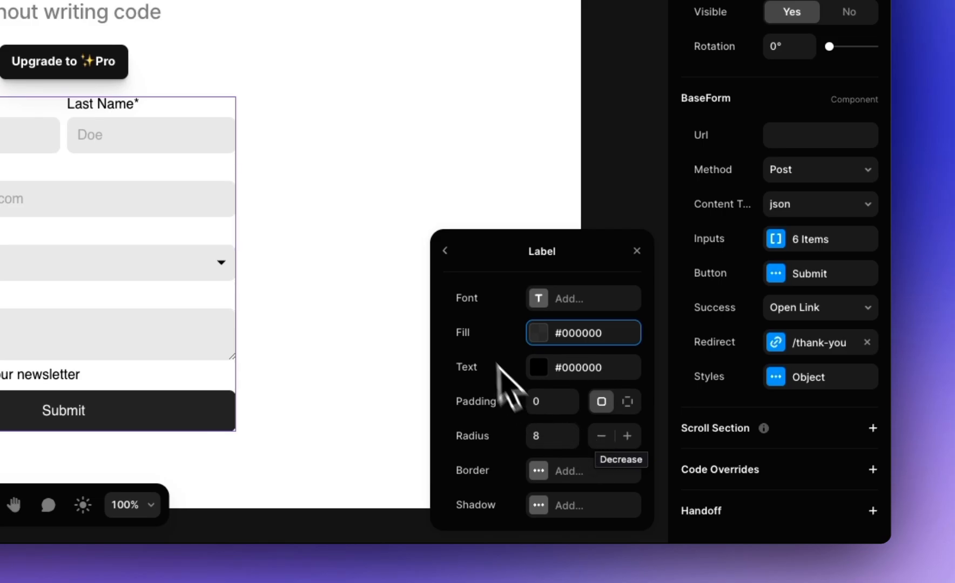
pyautogui.click(445, 251)
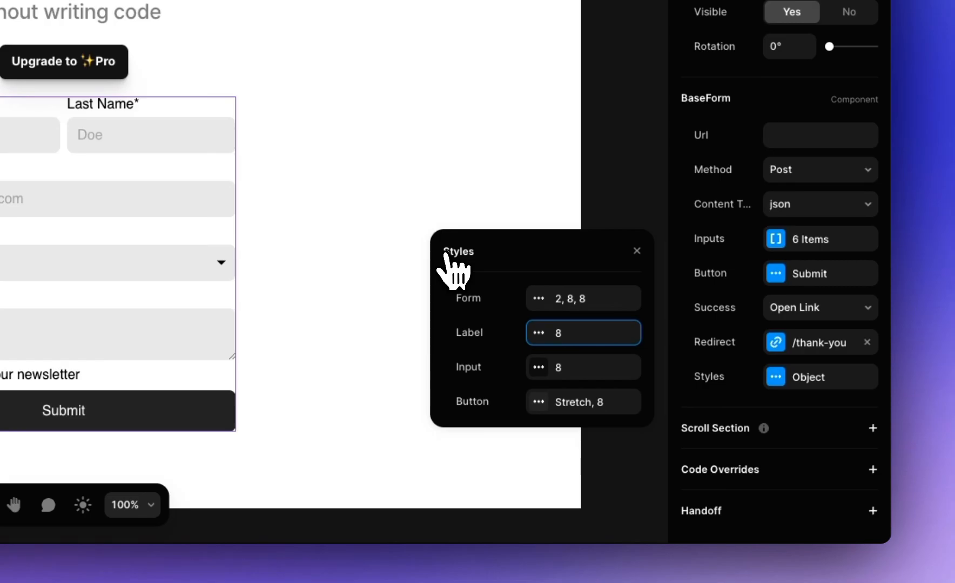
pyautogui.moveTo(461, 283)
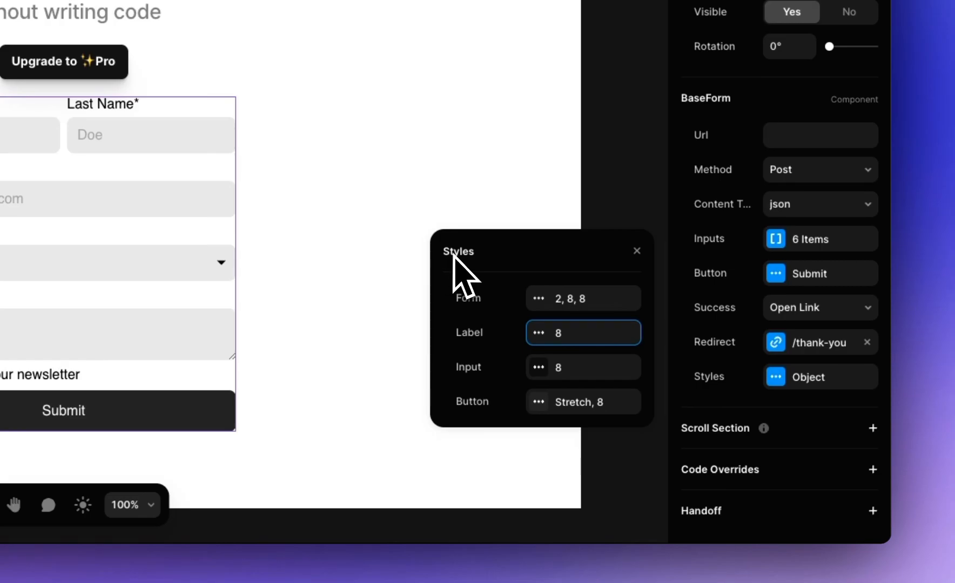
pyautogui.click(538, 367)
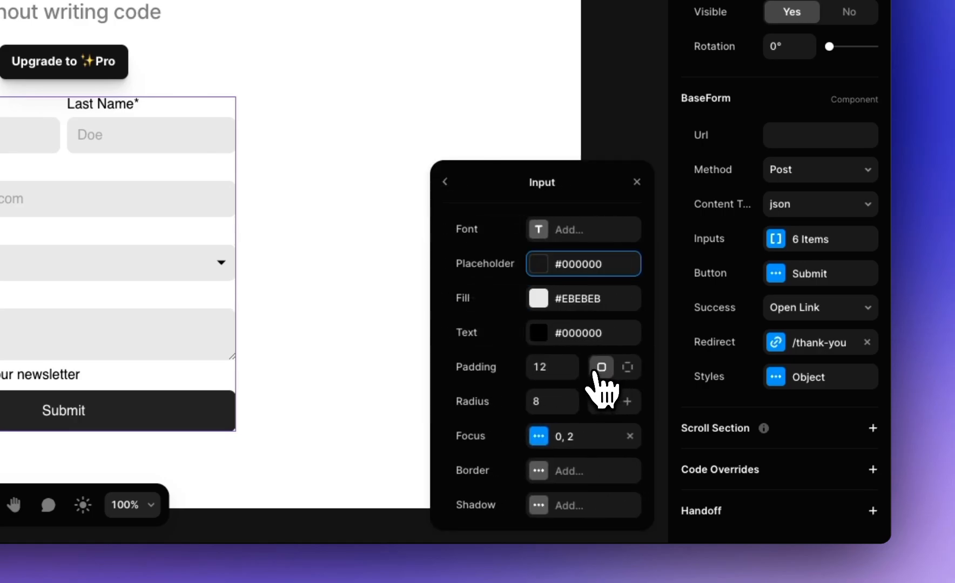
pyautogui.moveTo(601, 367)
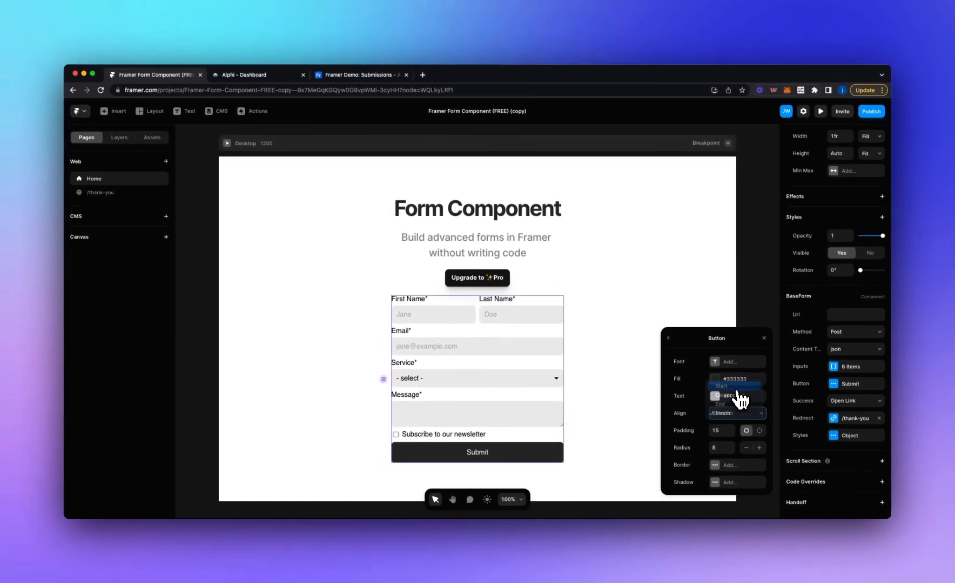
pyautogui.click(721, 404)
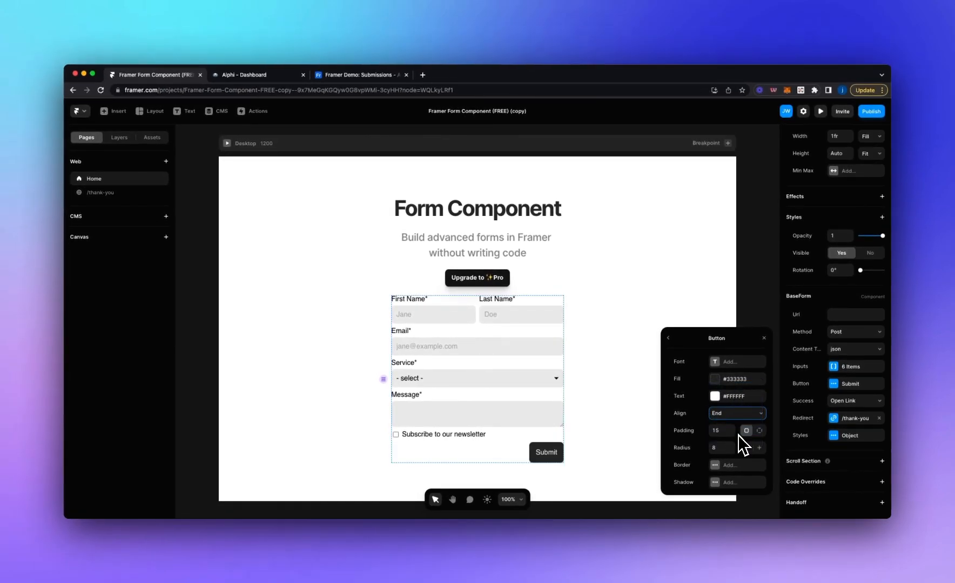
pyautogui.click(736, 414)
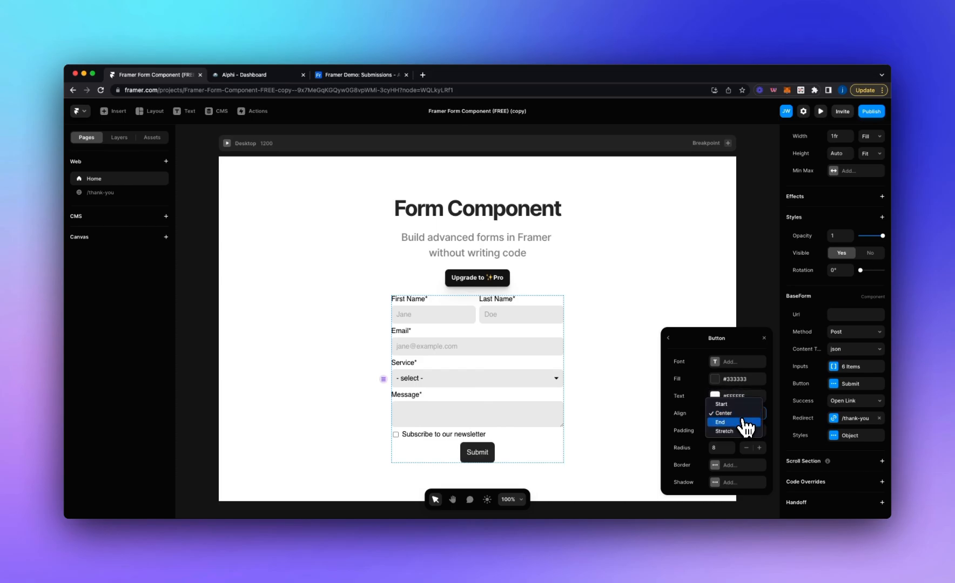
pyautogui.click(723, 431)
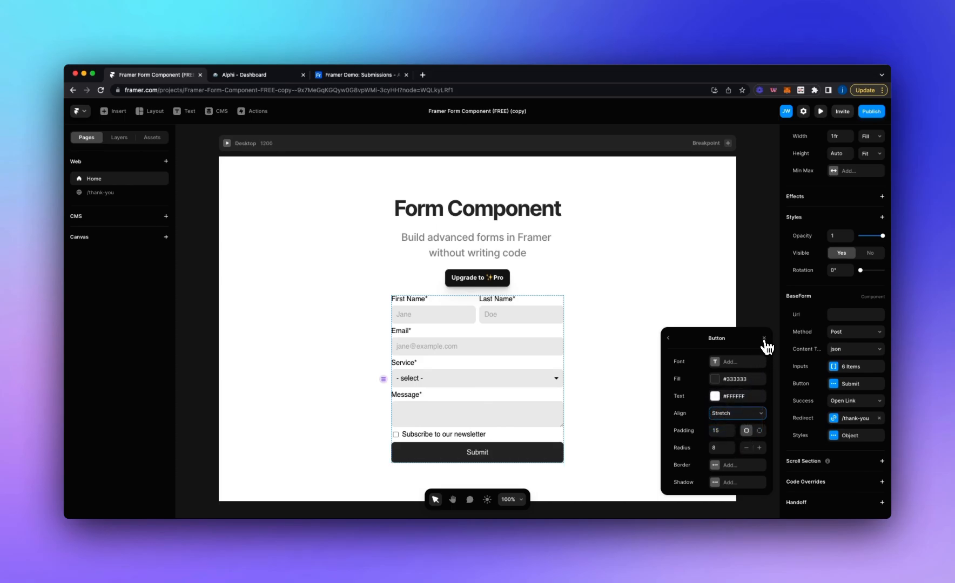
pyautogui.click(764, 338)
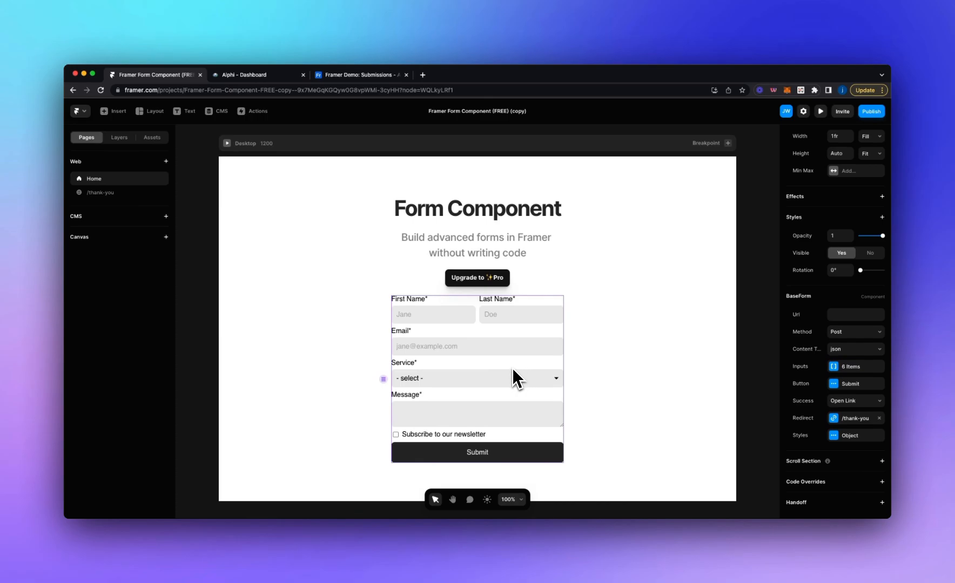
pyautogui.moveTo(506, 373)
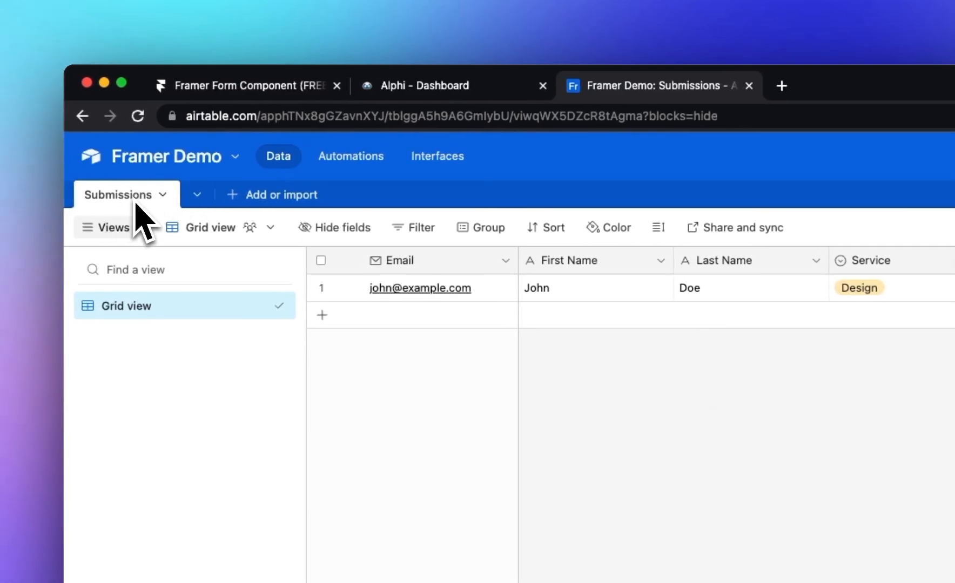
pyautogui.moveTo(430, 283)
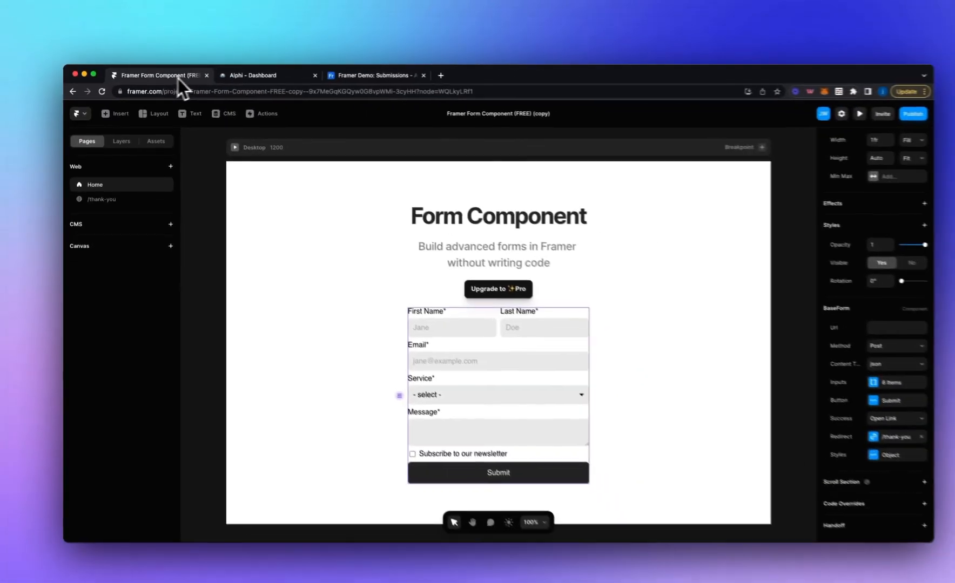
pyautogui.moveTo(241, 78)
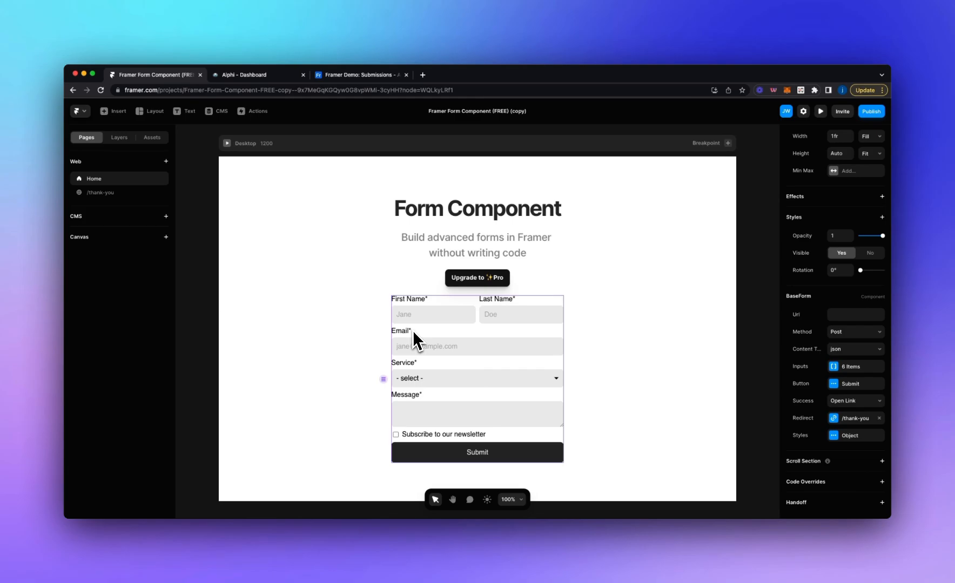
pyautogui.moveTo(283, 110)
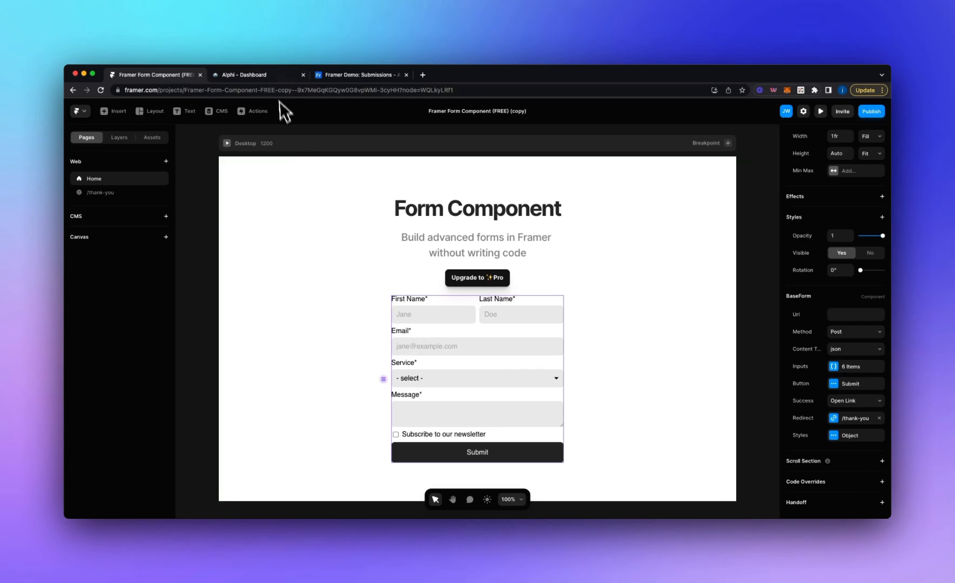
# Create a new Post-method flow named 'Framer Demo' from the Alphi dashboard
pyautogui.click(252, 74)
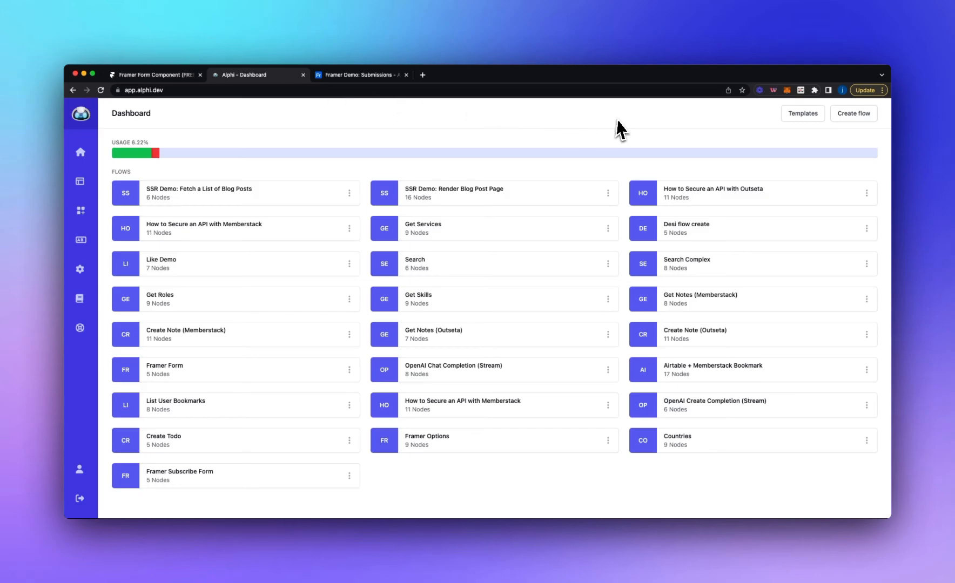
pyautogui.click(853, 114)
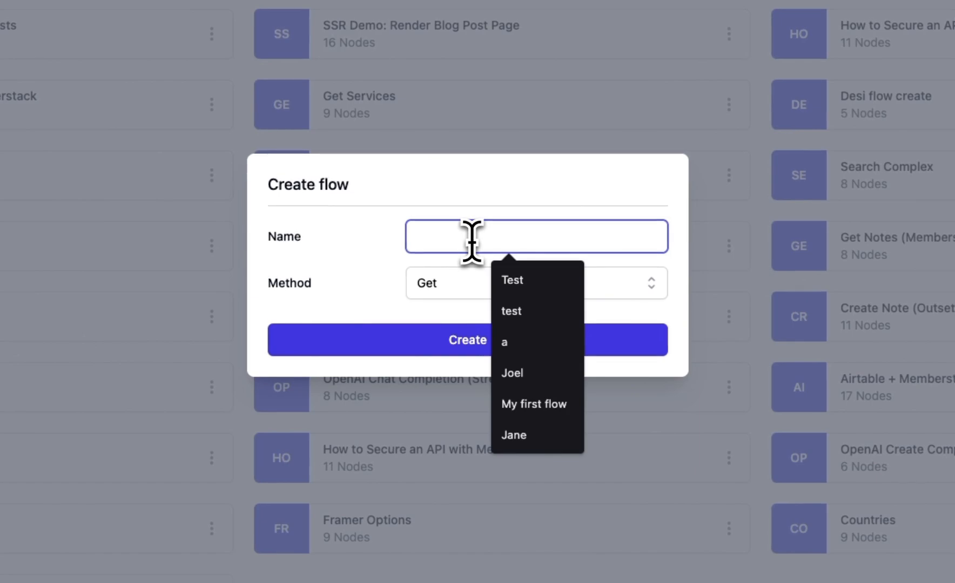
pyautogui.write('Framer Demo')
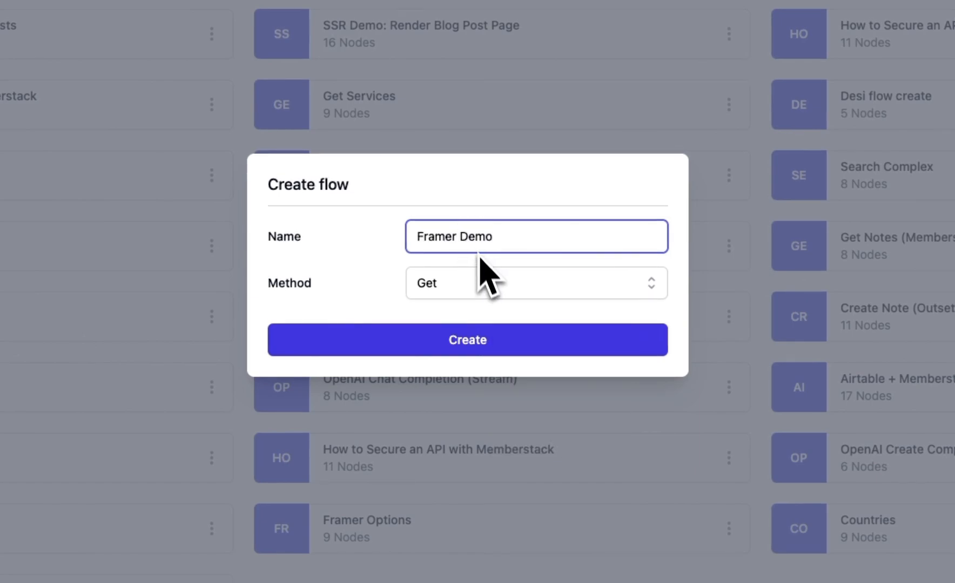
pyautogui.click(536, 283)
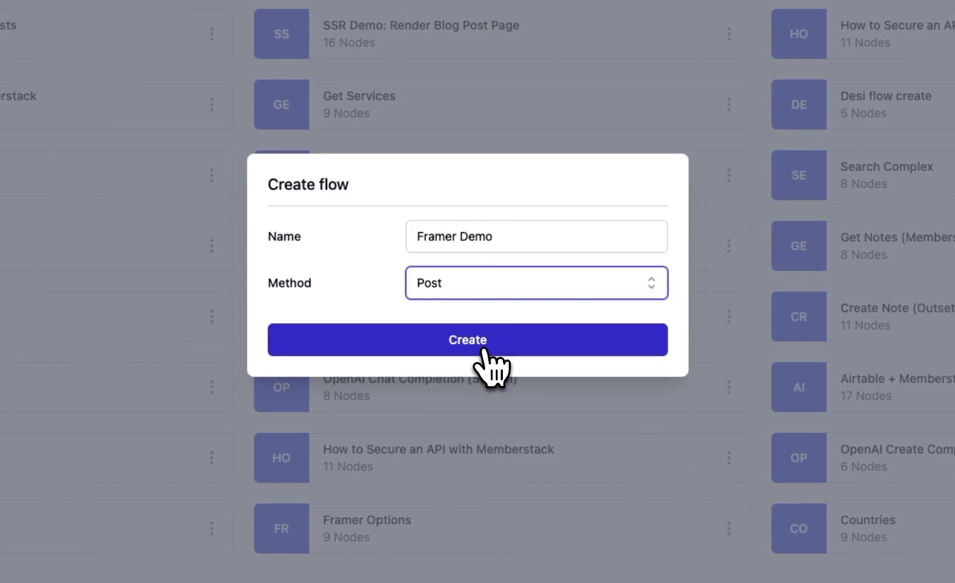
pyautogui.click(468, 340)
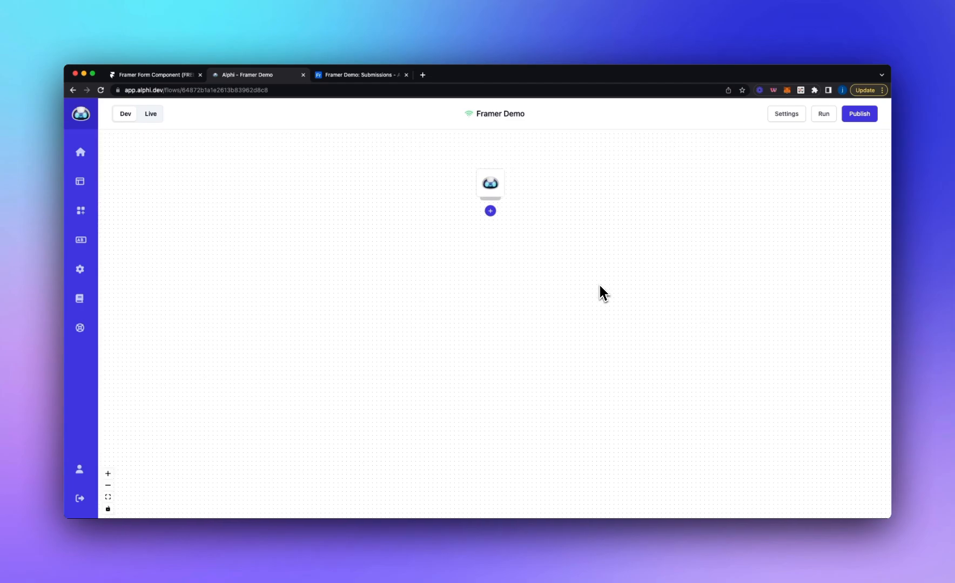
pyautogui.moveTo(604, 296)
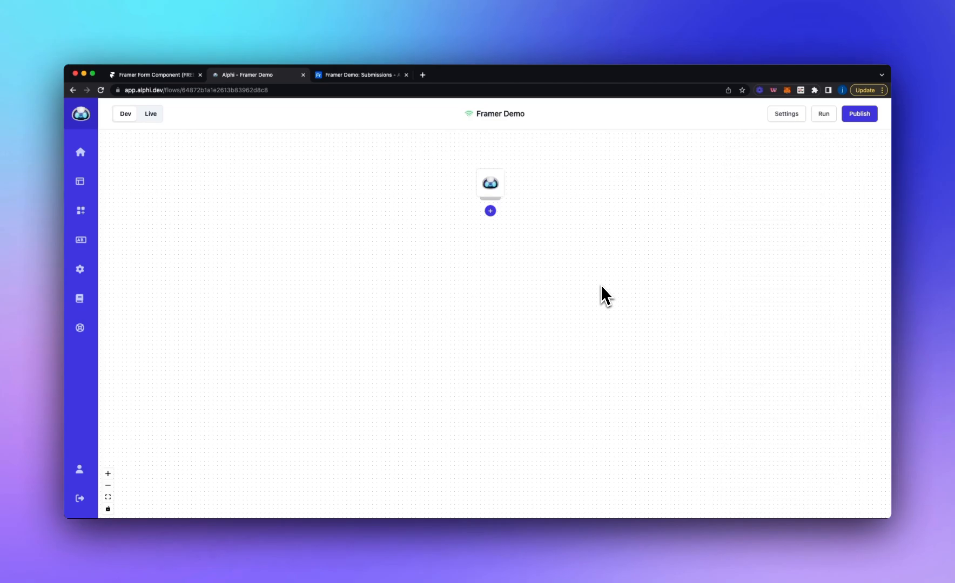
pyautogui.moveTo(620, 267)
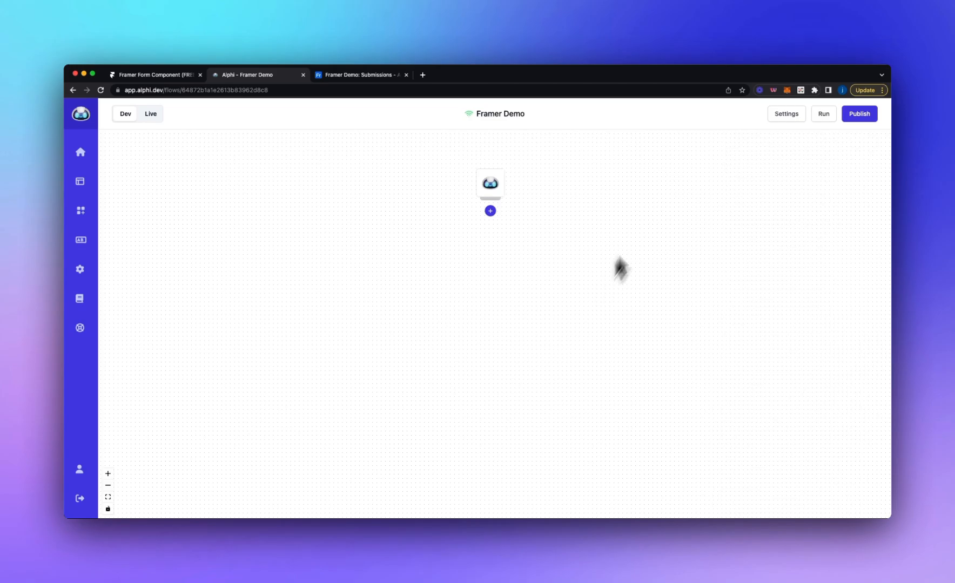
# Copy the Framer Demo flow's development endpoint URL from its Publish options
pyautogui.click(859, 114)
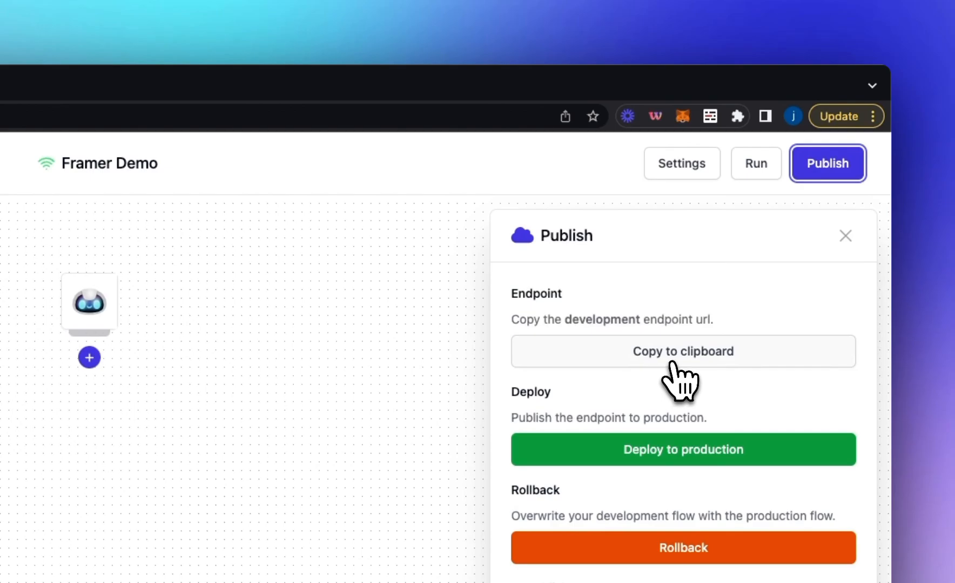
pyautogui.click(683, 352)
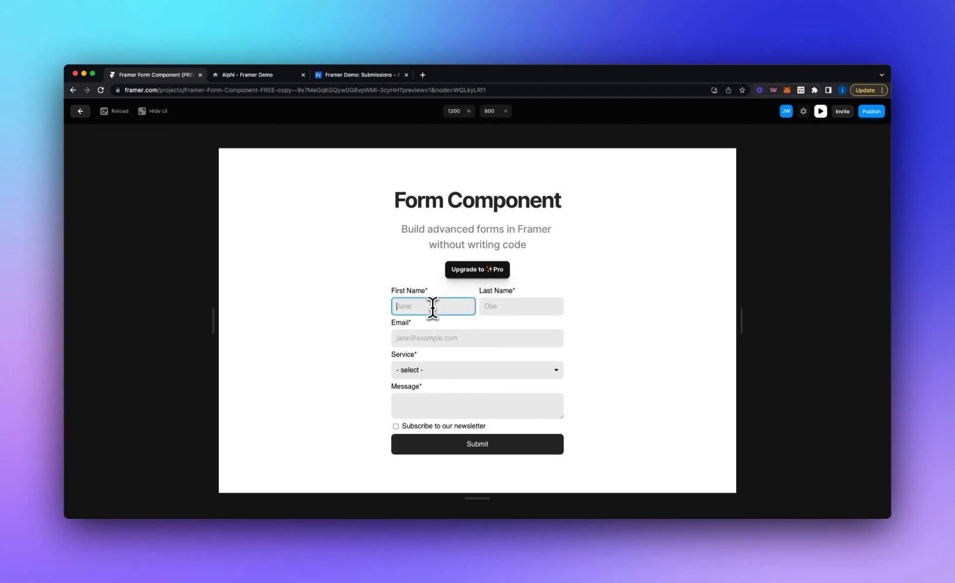
# Submit a Jane Doe test entry choosing Development, with newsletter ticked
pyautogui.write('Doe')
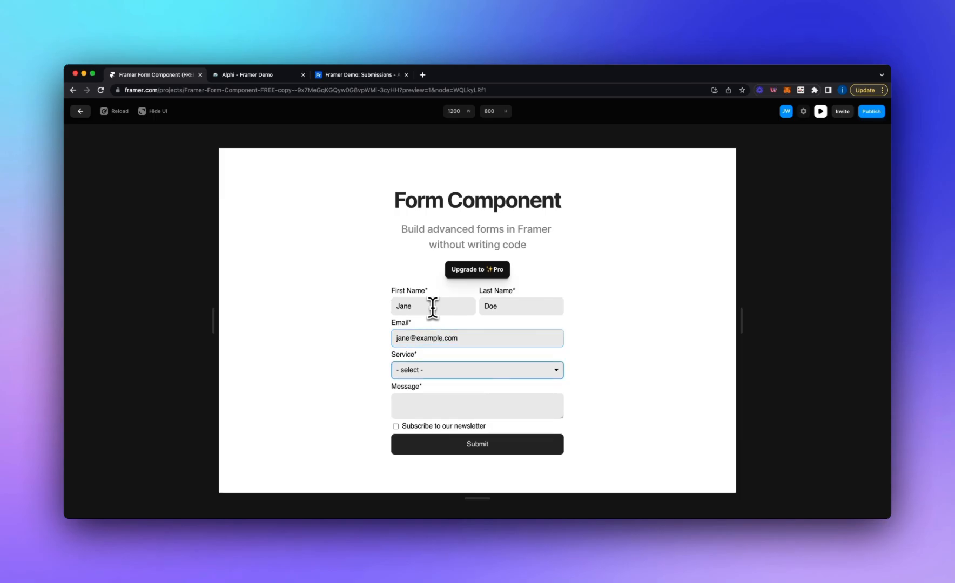
pyautogui.click(477, 370)
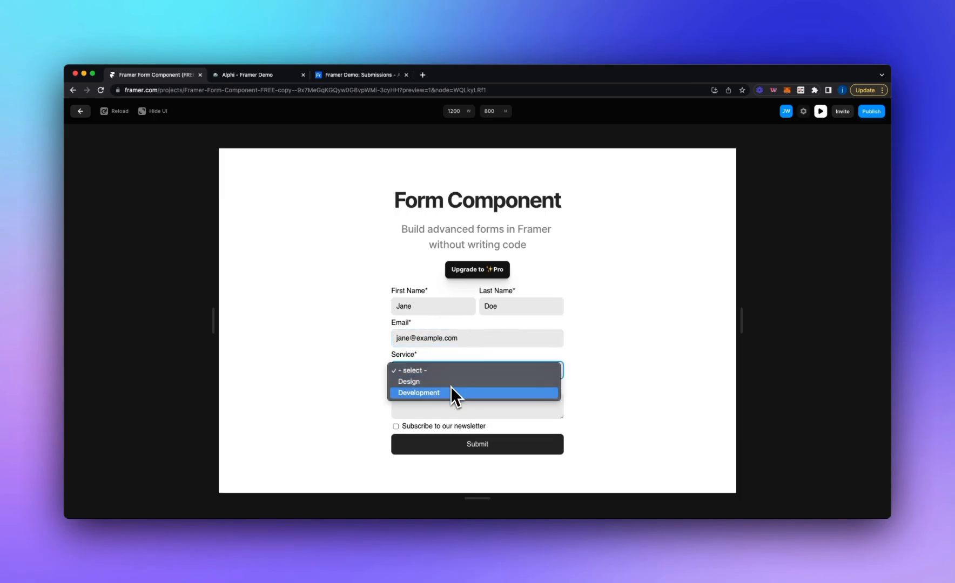
pyautogui.click(419, 392)
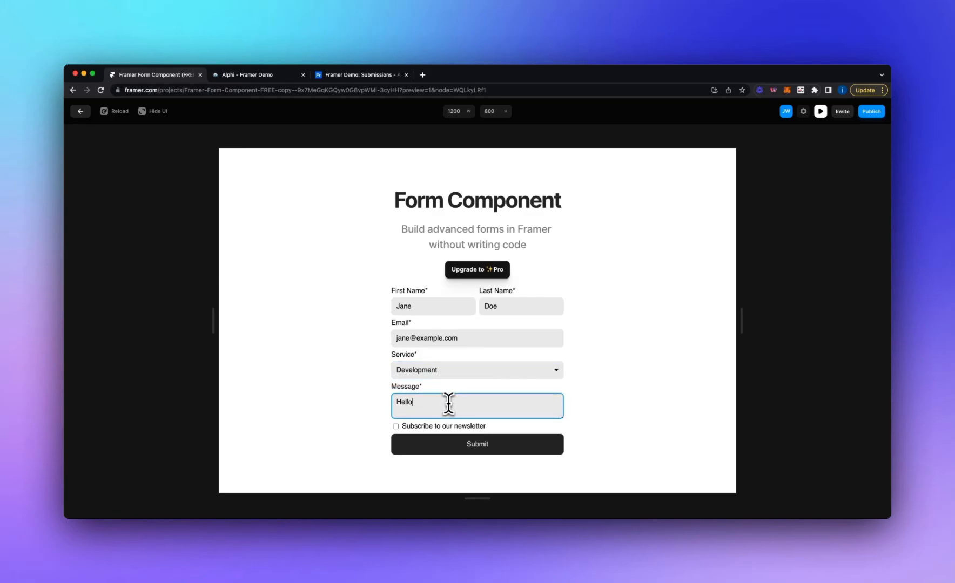
pyautogui.click(395, 427)
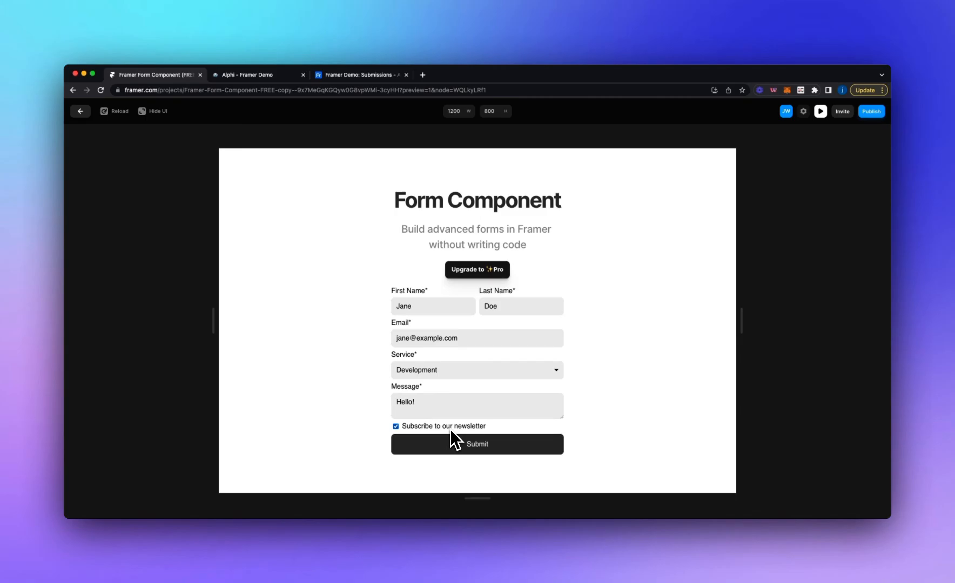
pyautogui.moveTo(448, 453)
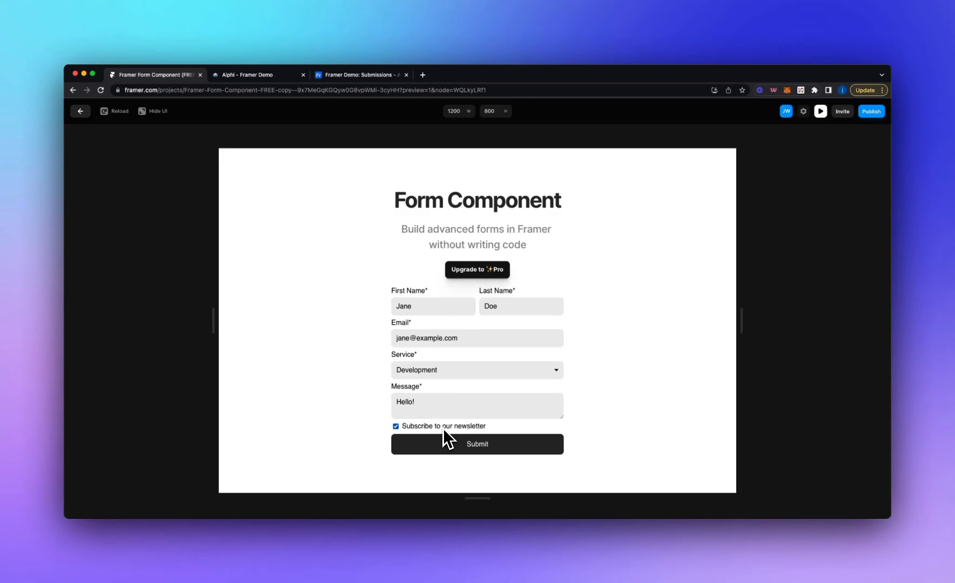
pyautogui.moveTo(447, 444)
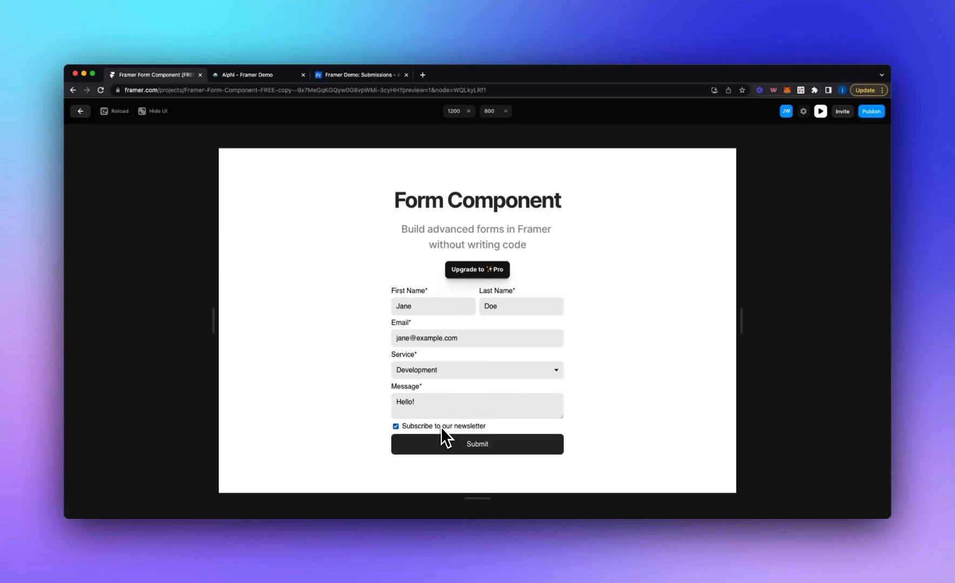
pyautogui.click(477, 443)
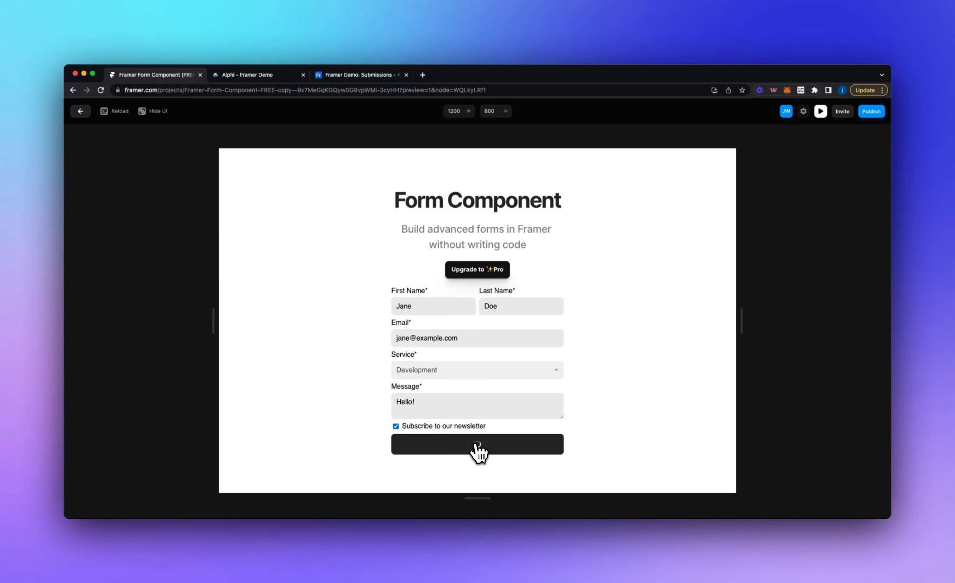
pyautogui.click(477, 444)
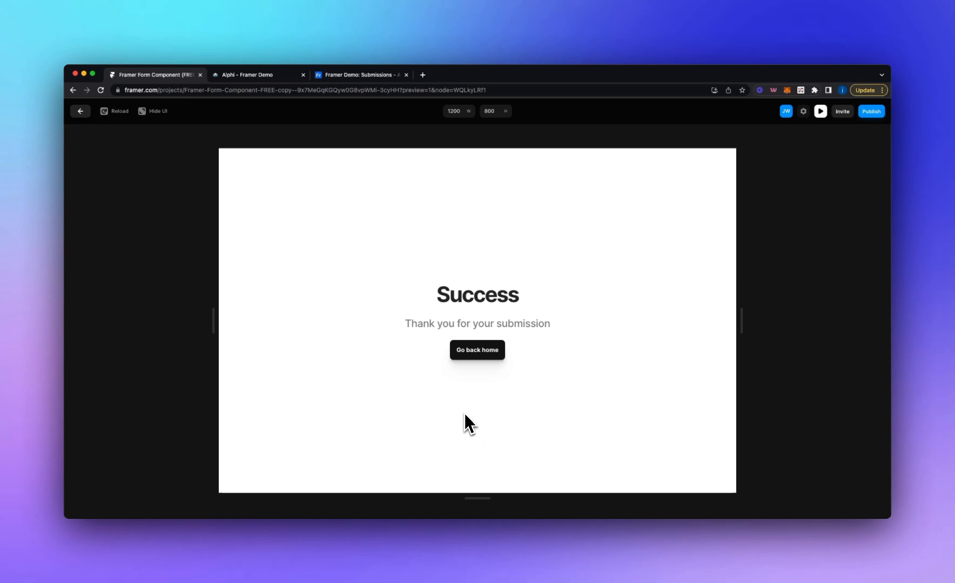
pyautogui.moveTo(269, 91)
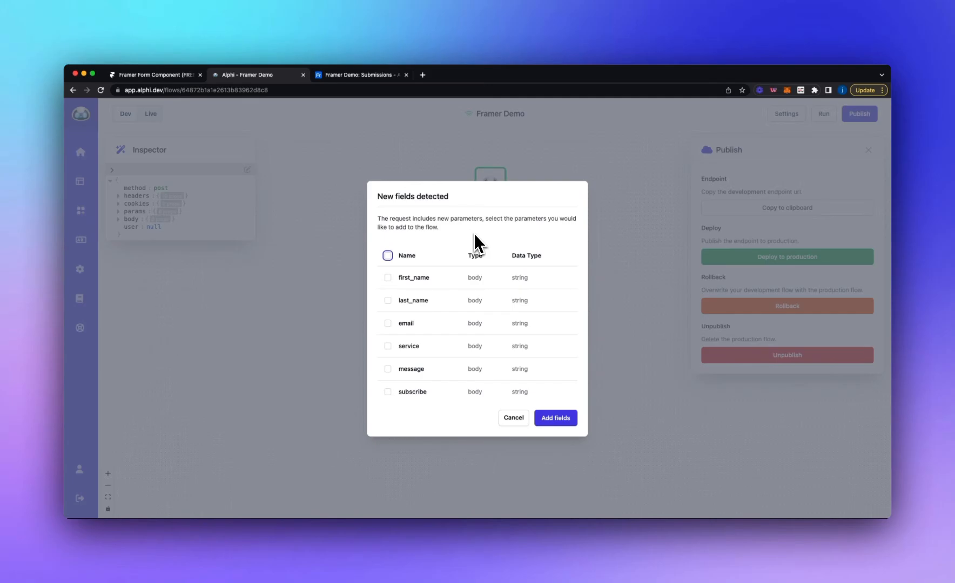
pyautogui.moveTo(413, 336)
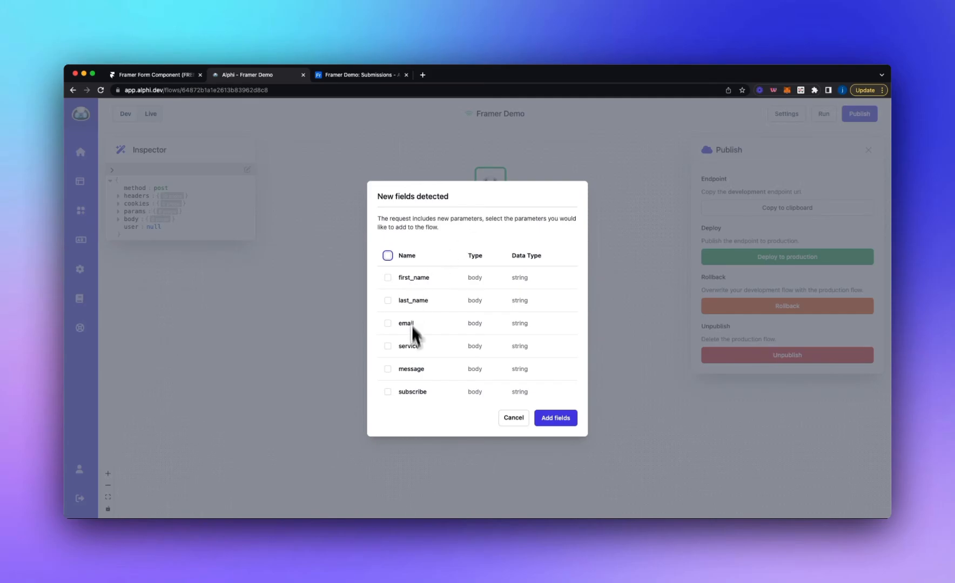
pyautogui.moveTo(409, 292)
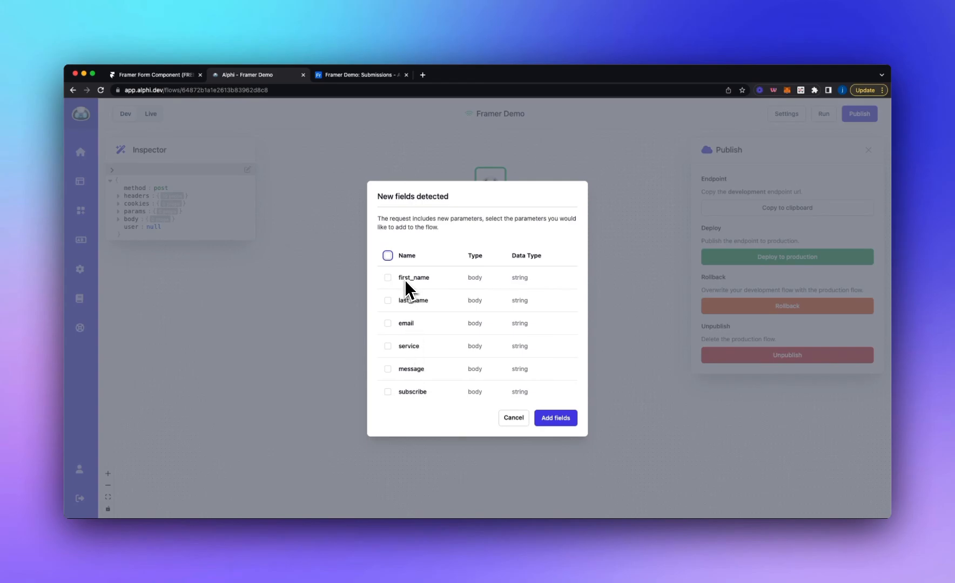
pyautogui.moveTo(420, 350)
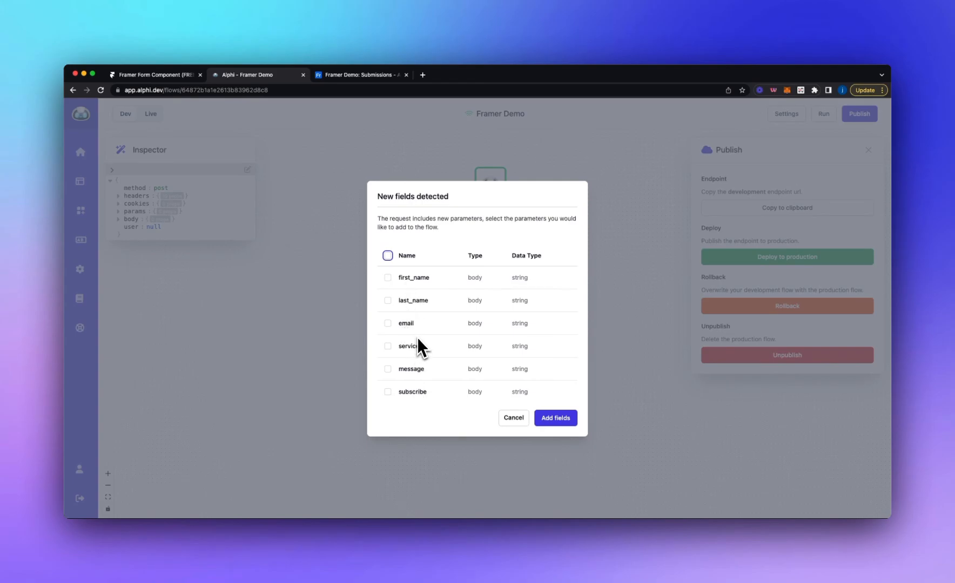
pyautogui.moveTo(467, 274)
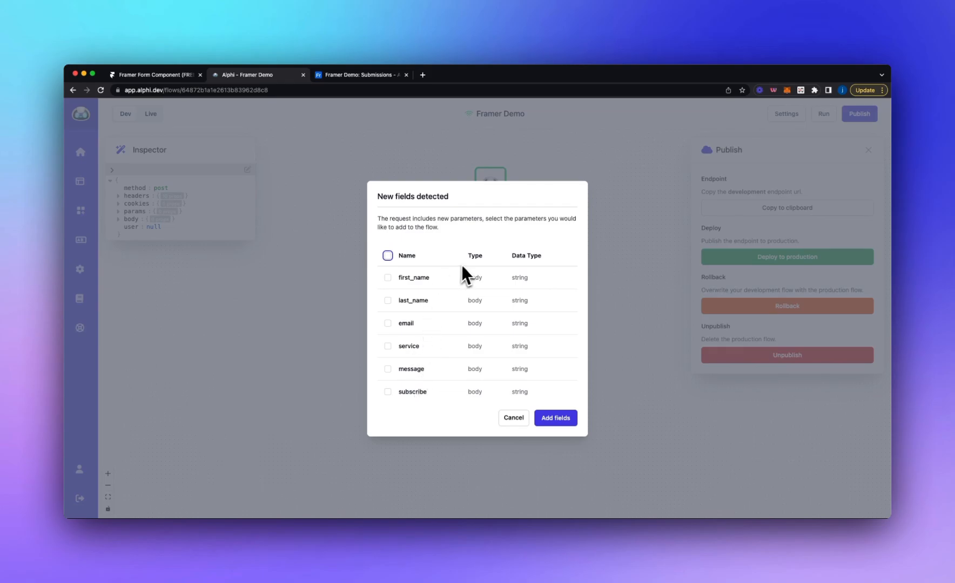
pyautogui.moveTo(480, 322)
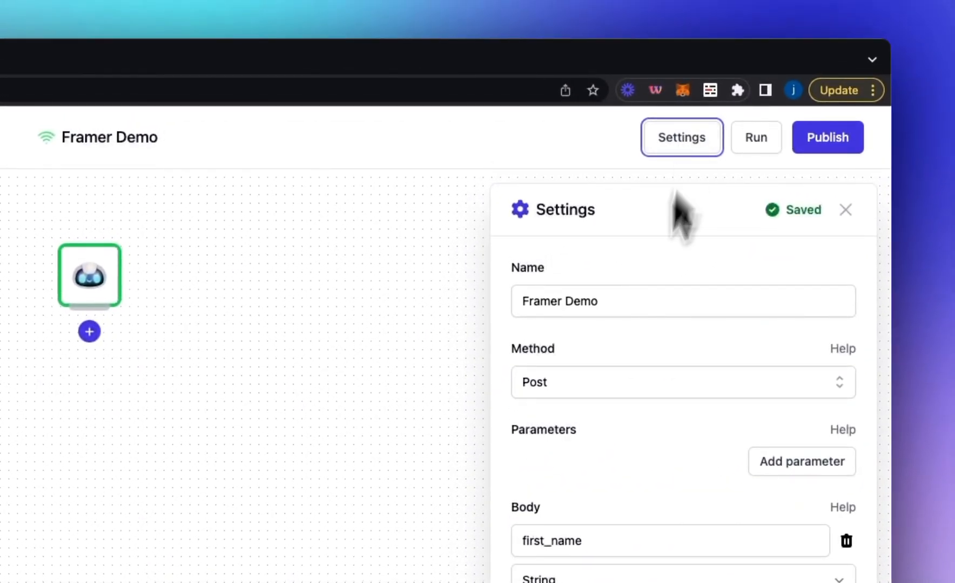
# Review the first_name, last_name, email and service body parameters, then close Settings
pyautogui.scroll(-3)
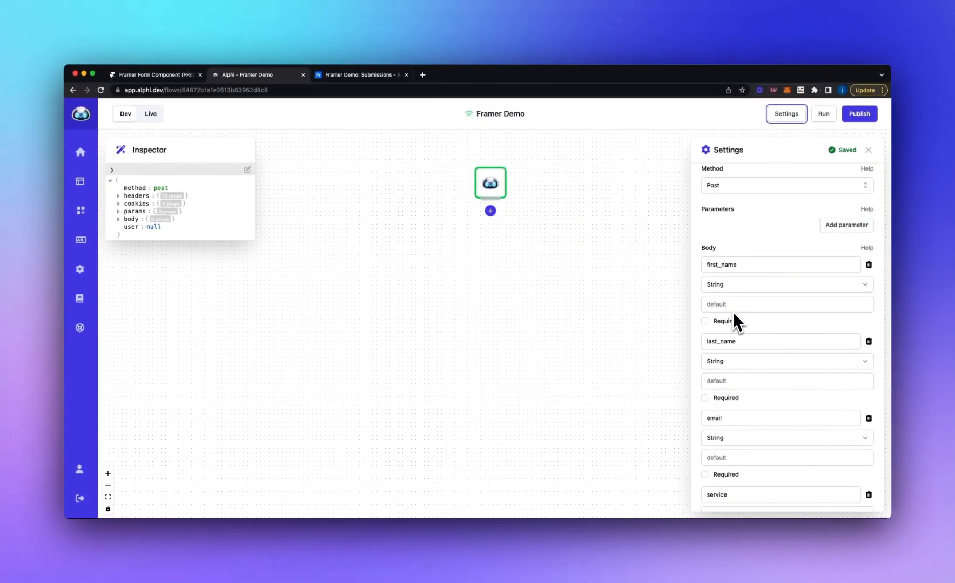
pyautogui.moveTo(730, 330)
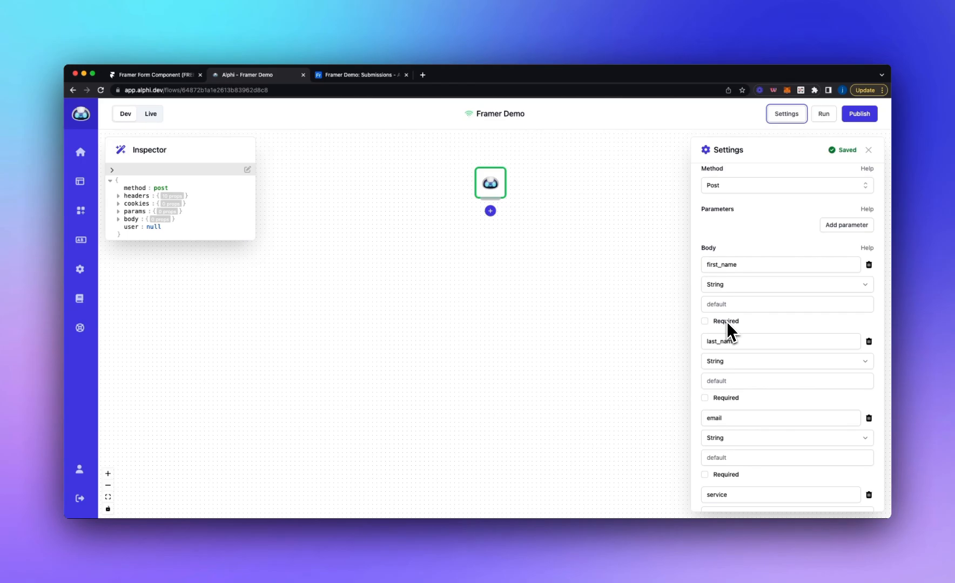
pyautogui.moveTo(742, 337)
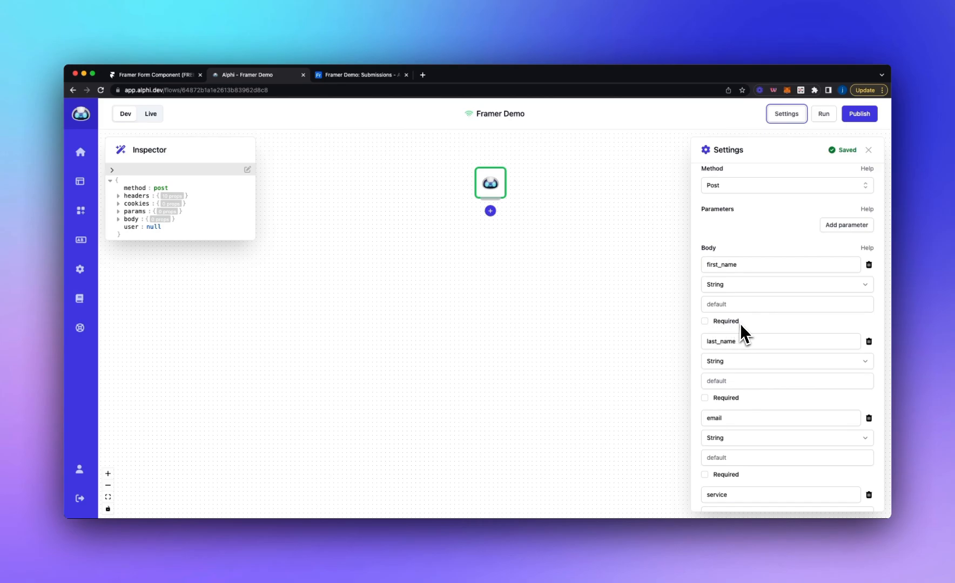
pyautogui.scroll(-3)
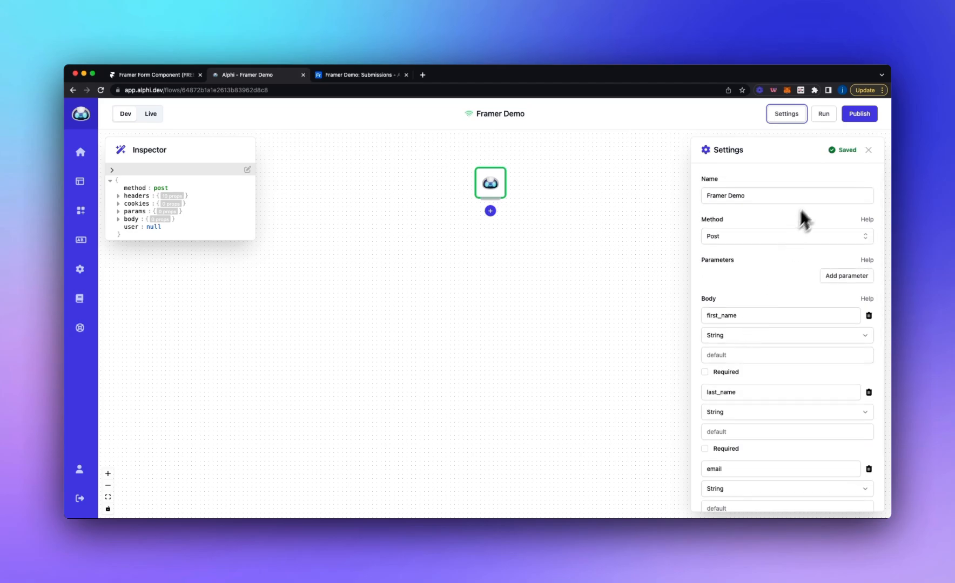
pyautogui.moveTo(869, 150)
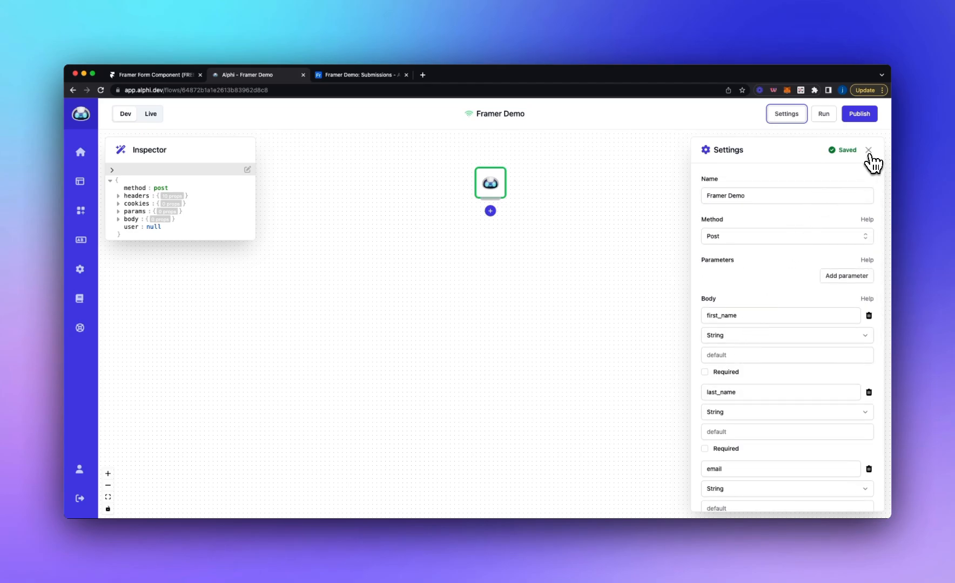
pyautogui.click(867, 150)
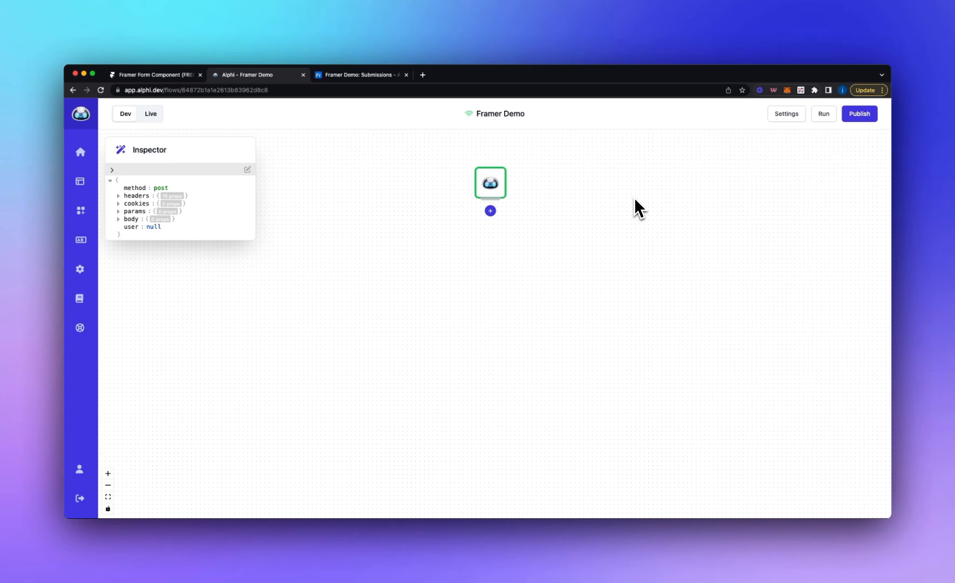
# Add an 'Airtable - Create Record' step and rename its ID to 'save'
pyautogui.click(490, 210)
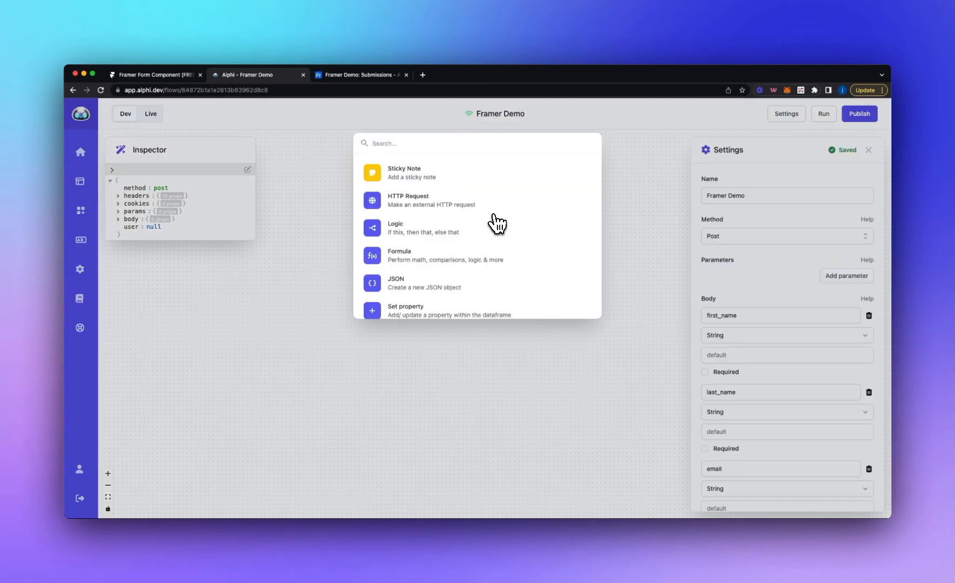
pyautogui.write('airtable')
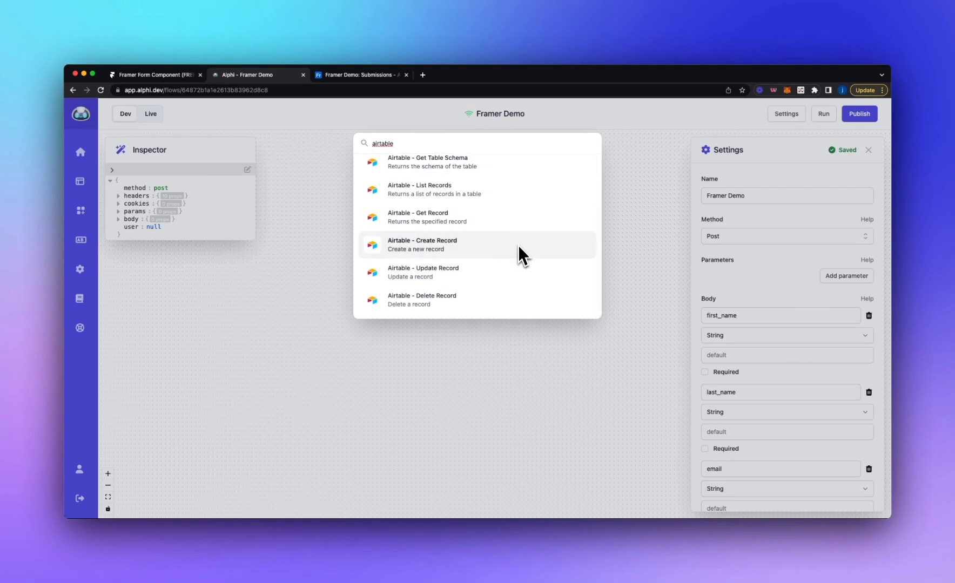
pyautogui.click(422, 244)
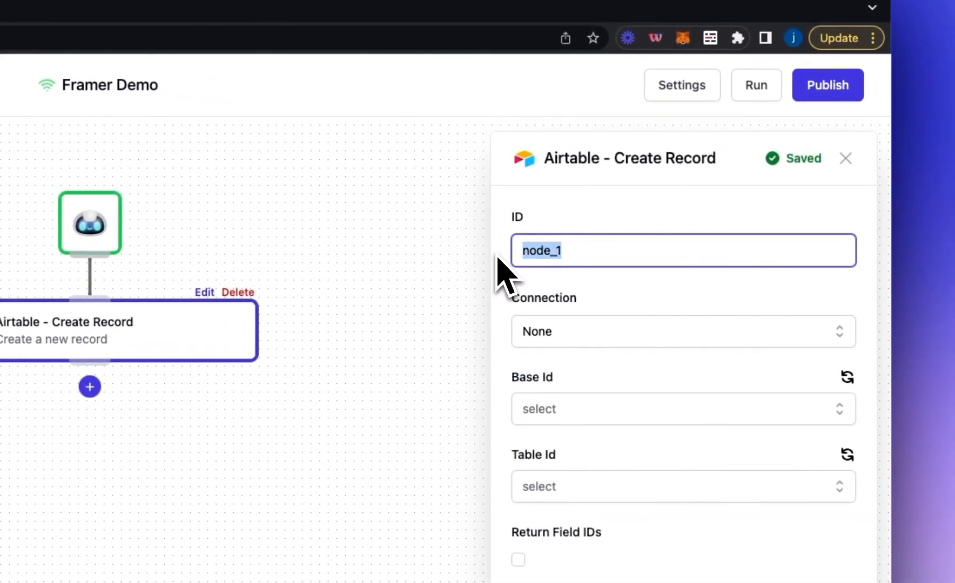
pyautogui.write('save')
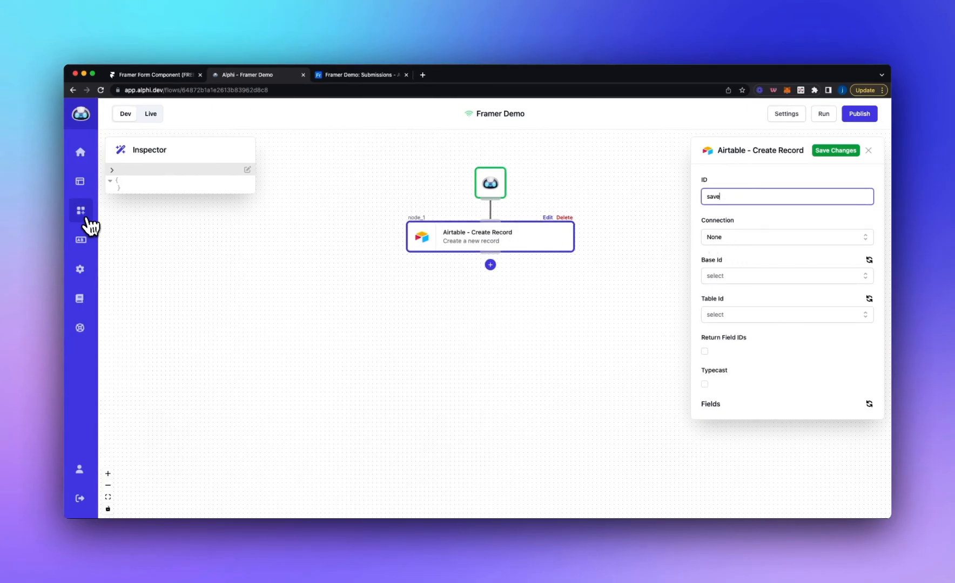
pyautogui.click(81, 210)
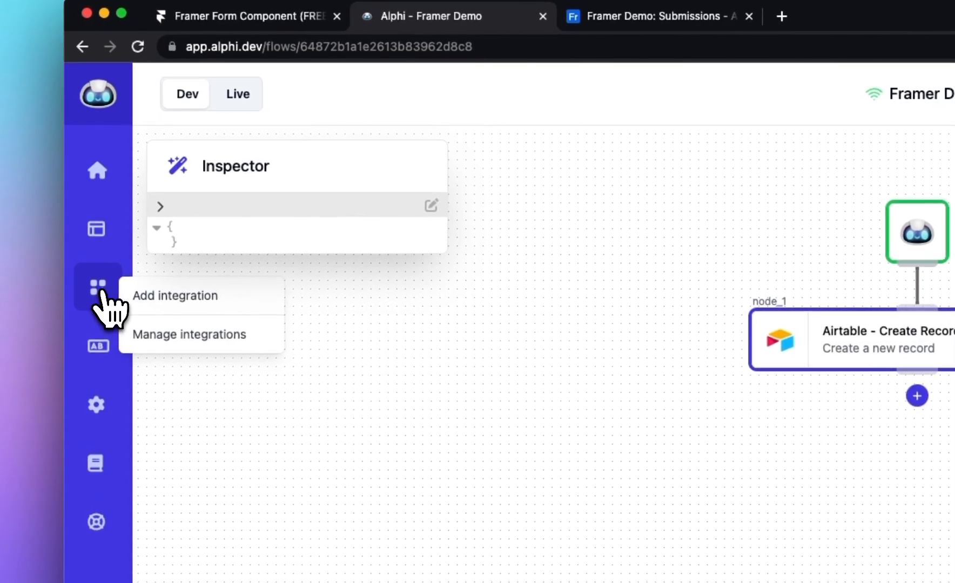
pyautogui.click(175, 296)
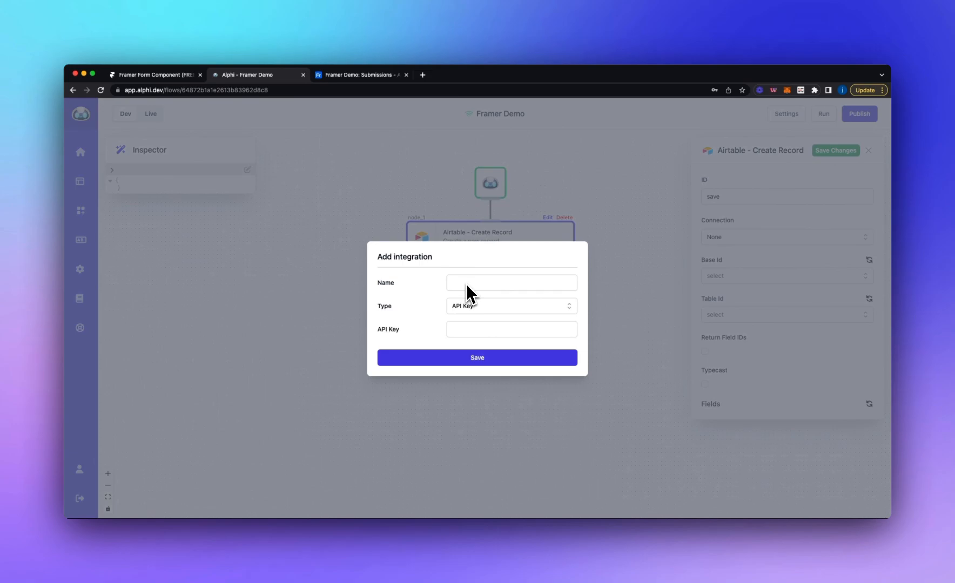
pyautogui.click(511, 305)
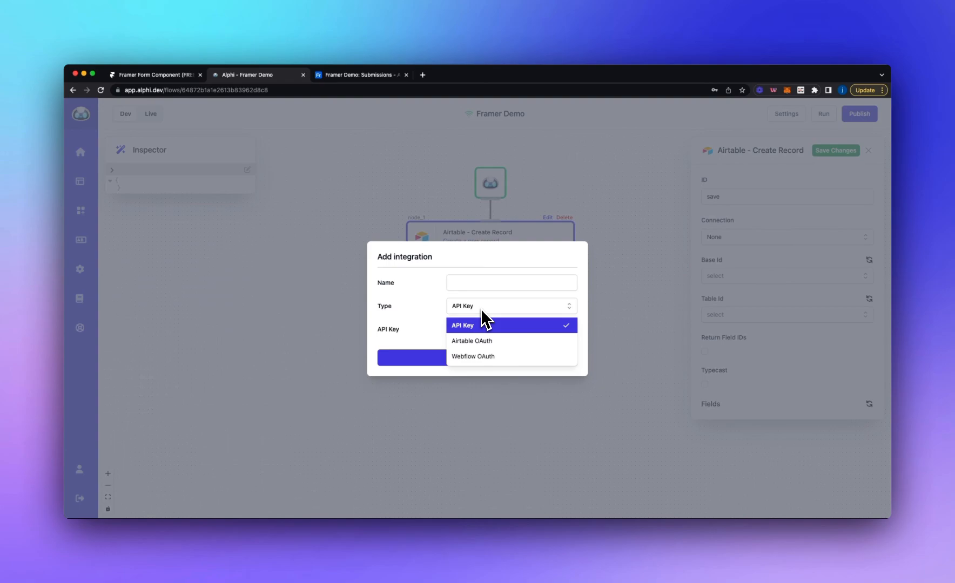
pyautogui.moveTo(498, 341)
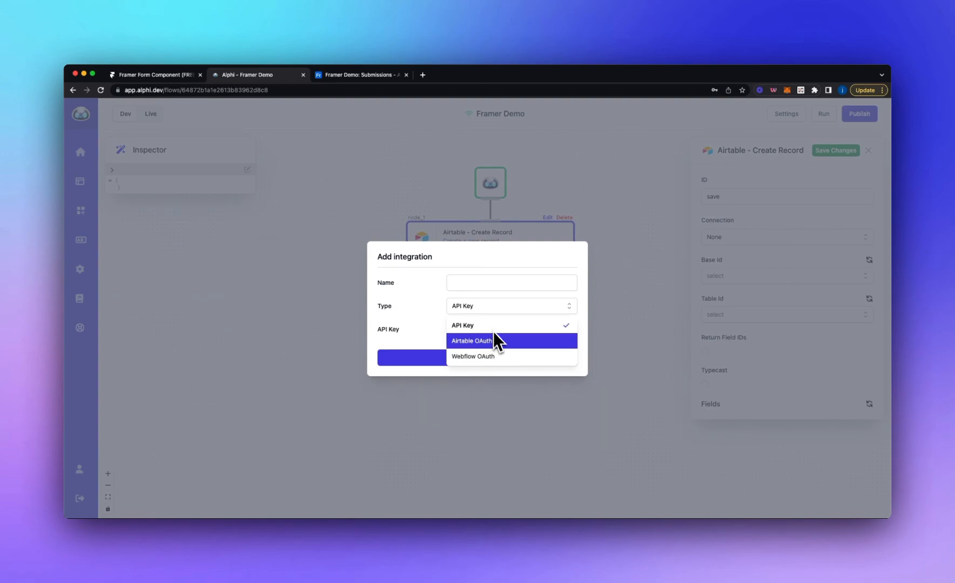
pyautogui.moveTo(487, 358)
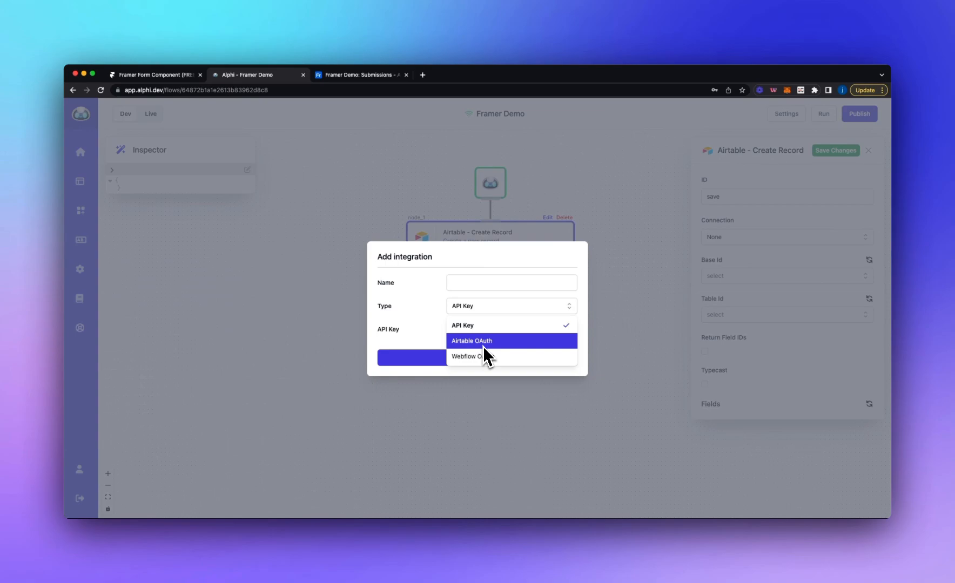
pyautogui.click(471, 340)
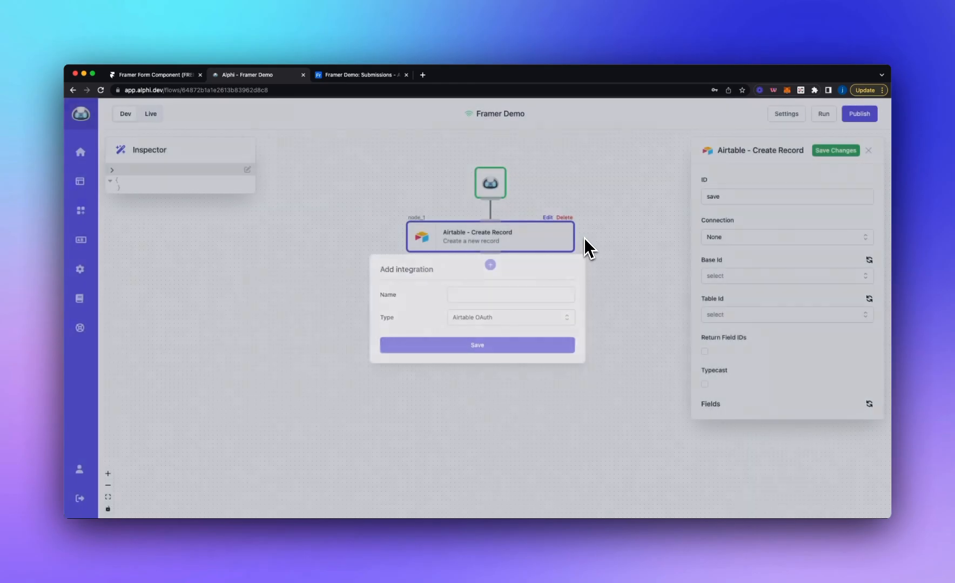
# Set the save step to connection Airtable Demo, base Framer Demo, table Submissions
pyautogui.click(786, 237)
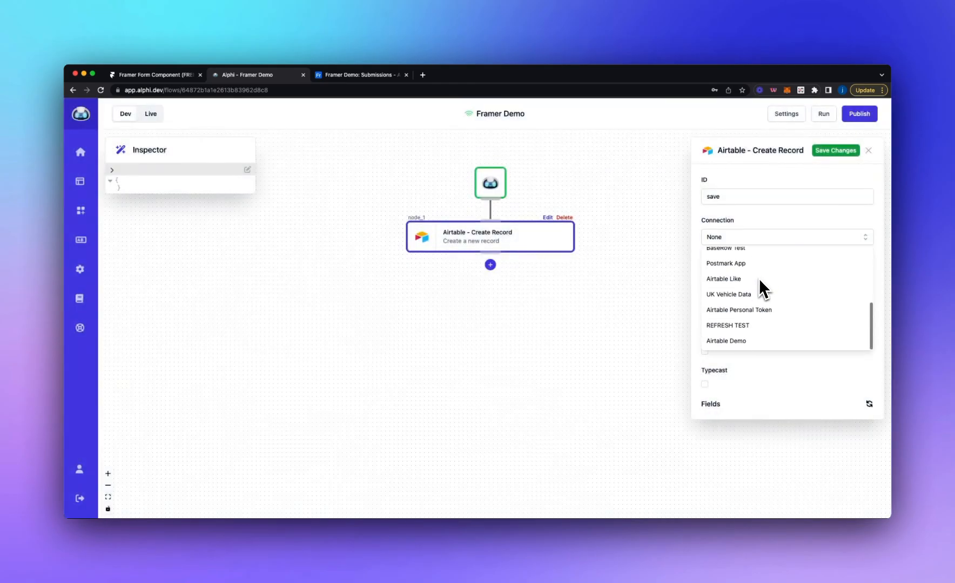
pyautogui.click(726, 341)
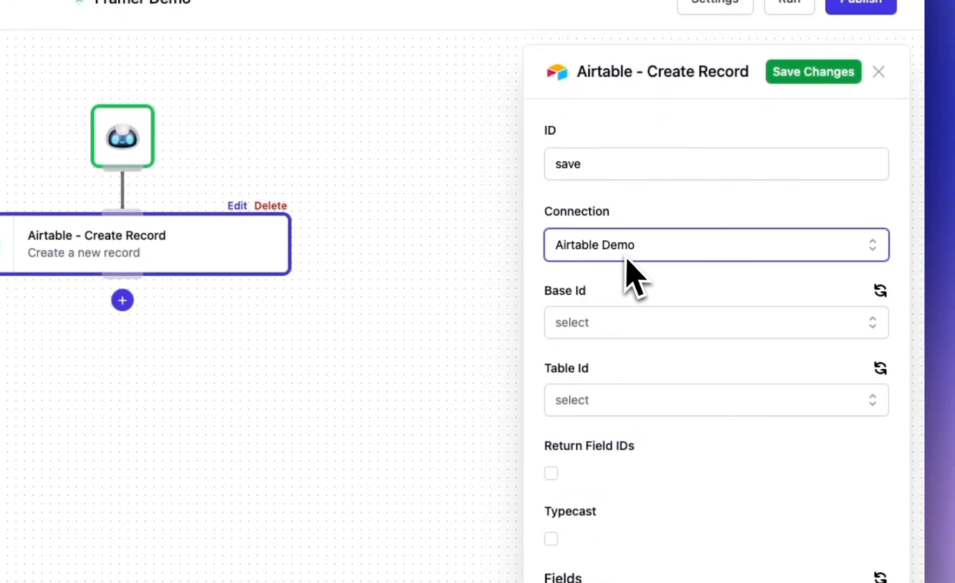
pyautogui.click(716, 323)
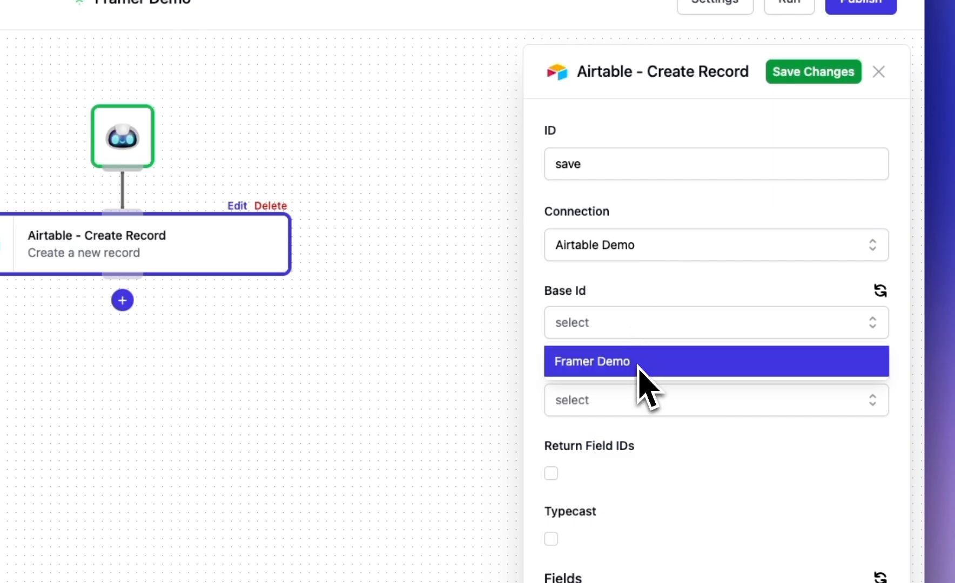
pyautogui.click(592, 361)
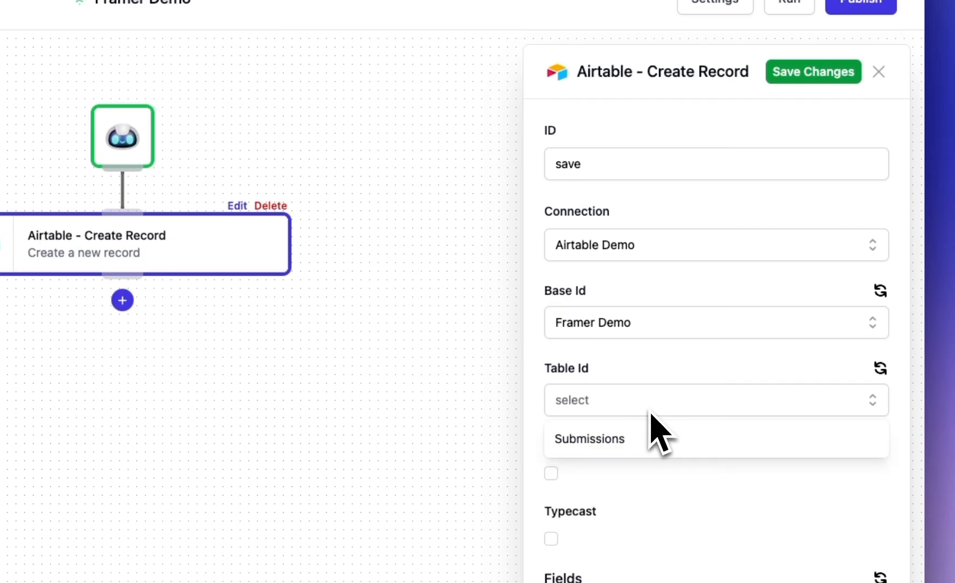
pyautogui.click(589, 439)
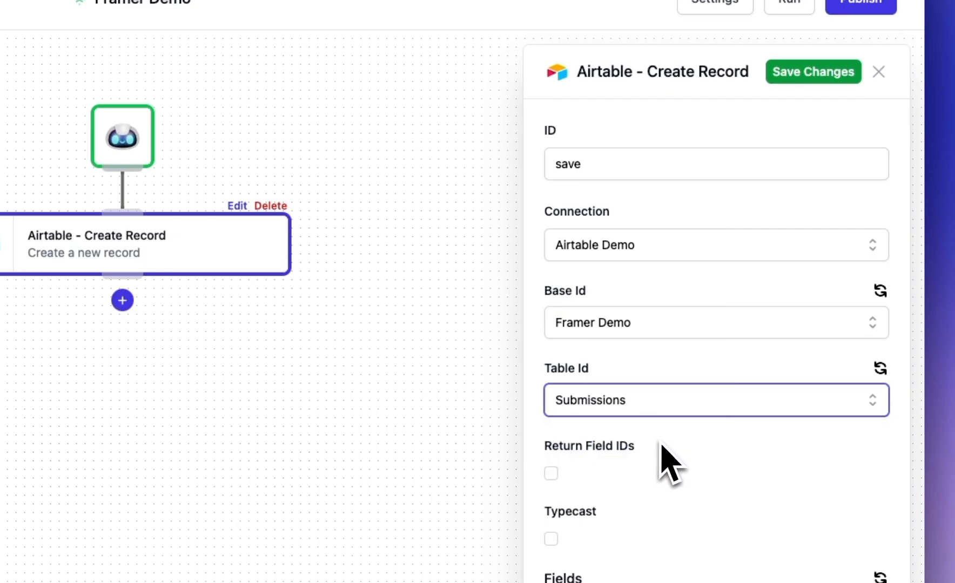
pyautogui.scroll(-3)
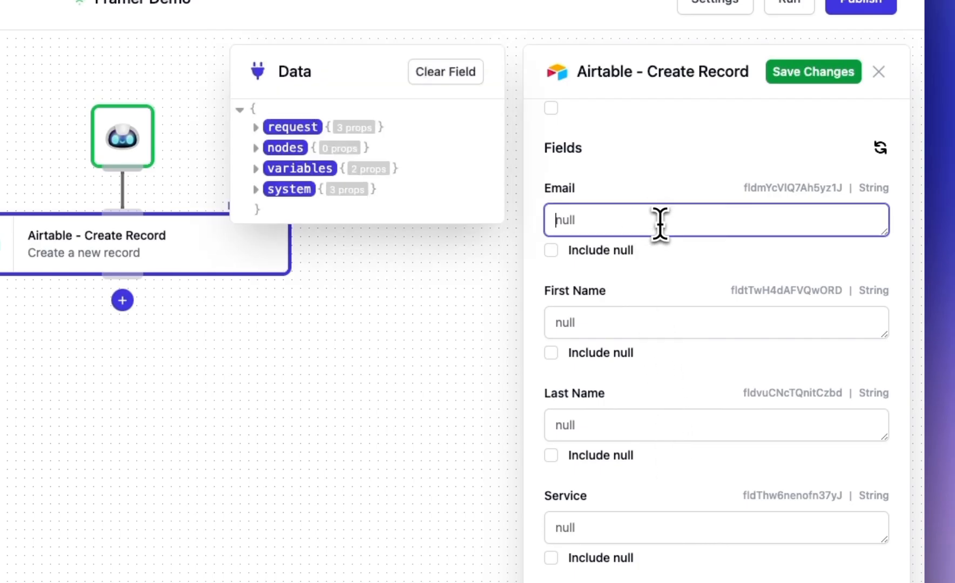
# Map Email, First Name, Last Name and Service to request.body values and save
pyautogui.click(258, 127)
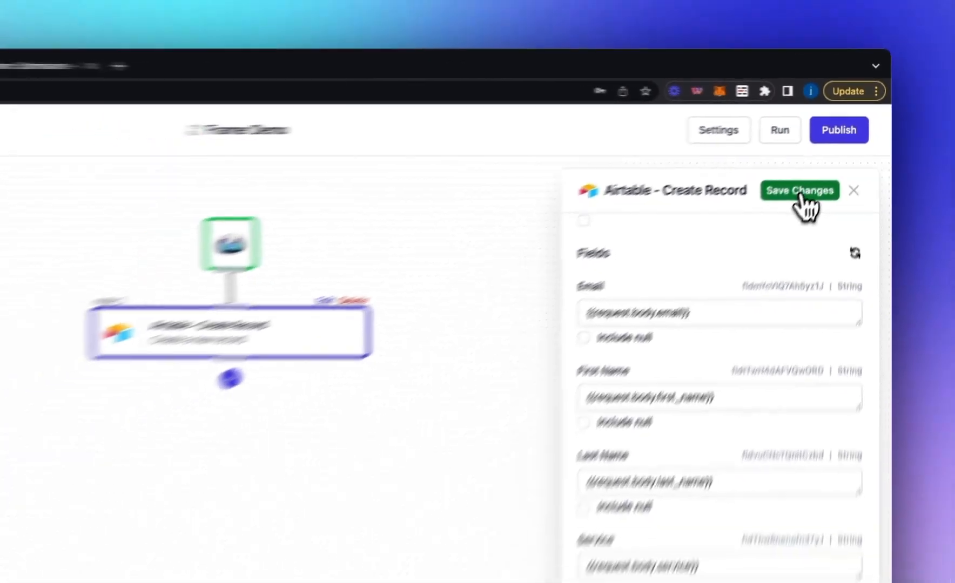
pyautogui.click(798, 190)
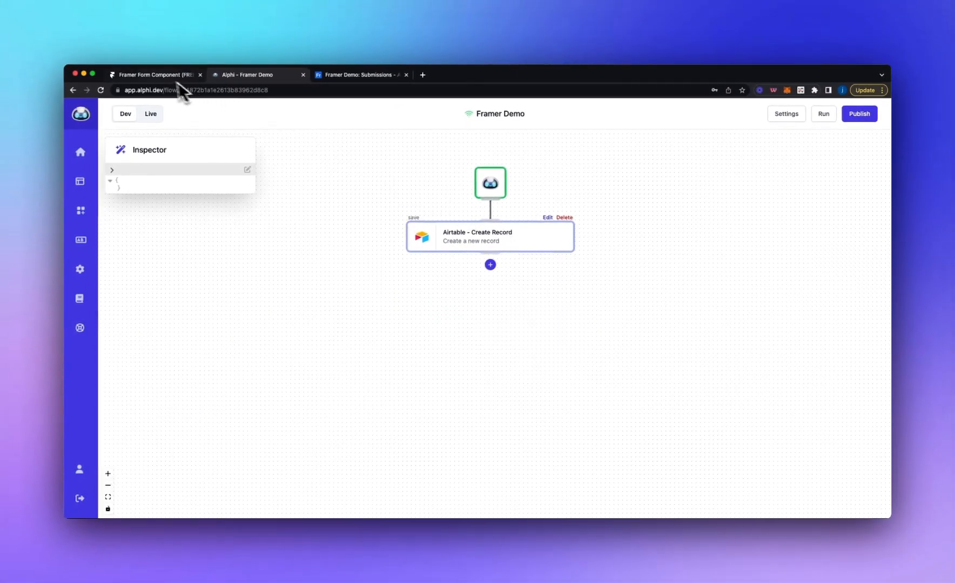
pyautogui.click(153, 75)
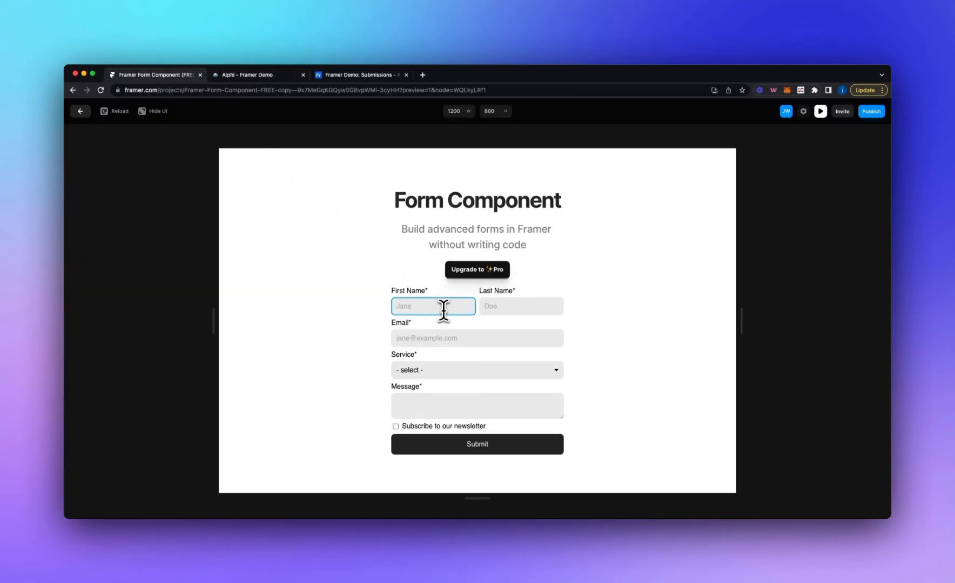
# Submit a Jane Doe test entry requesting the Design service
pyautogui.write('Jane')
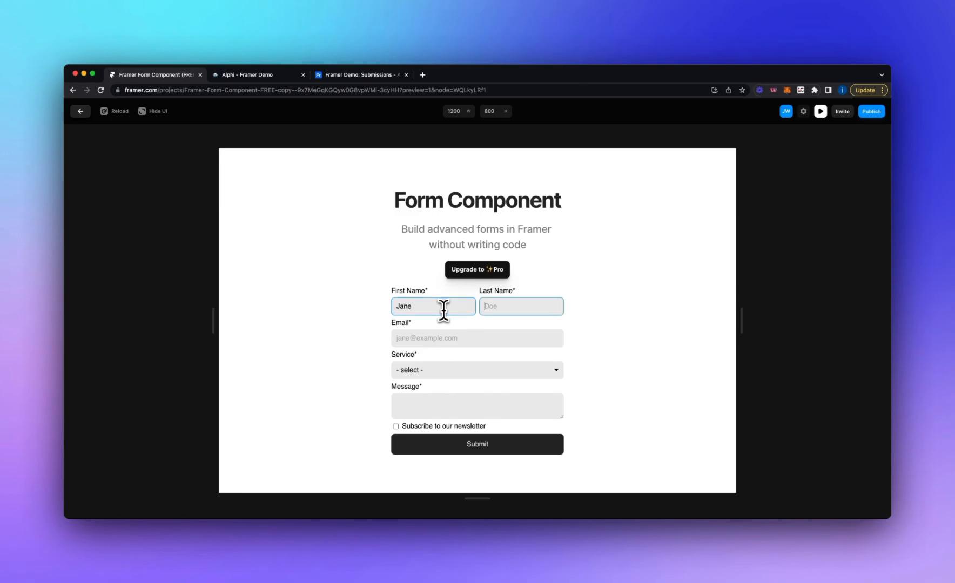
pyautogui.write('jane@exampl')
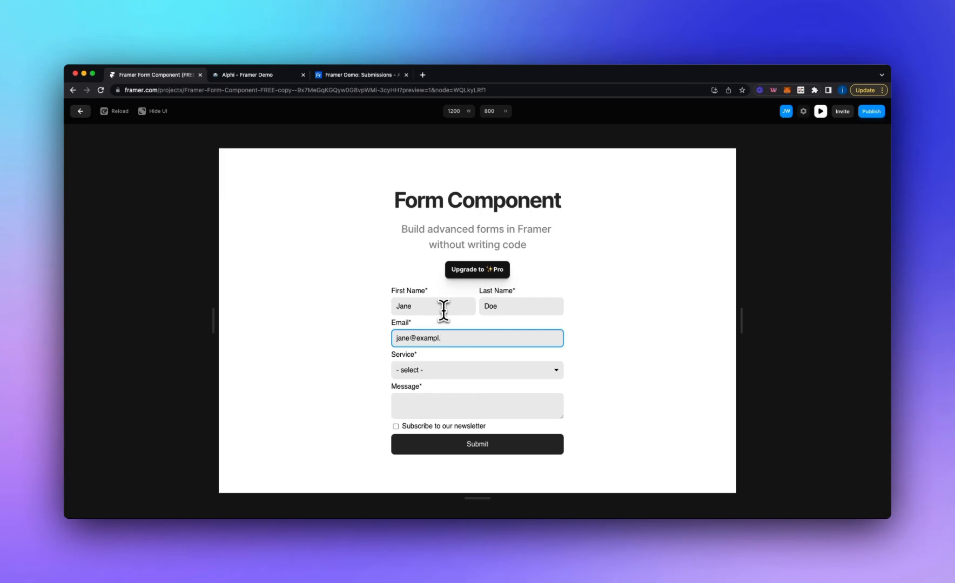
pyautogui.click(476, 370)
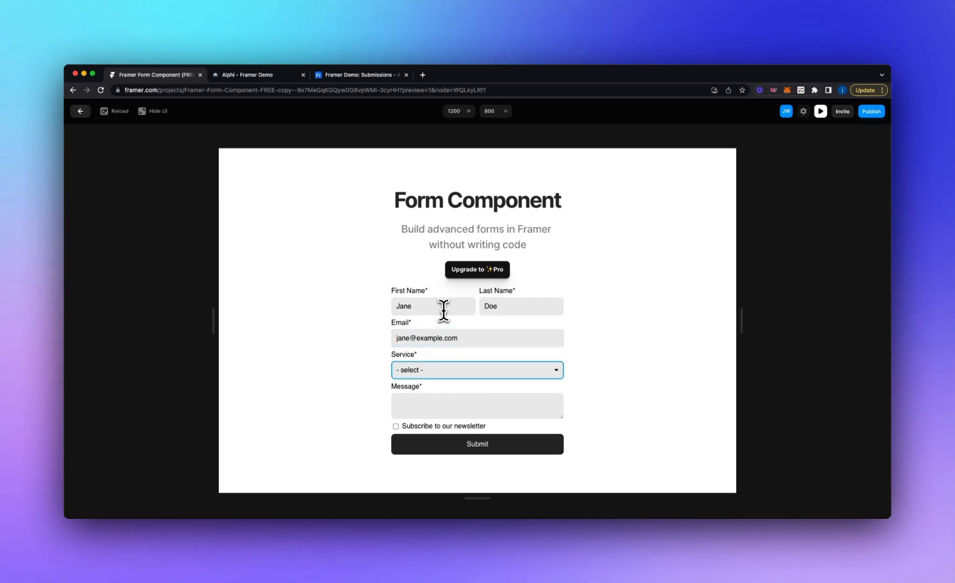
pyautogui.click(476, 370)
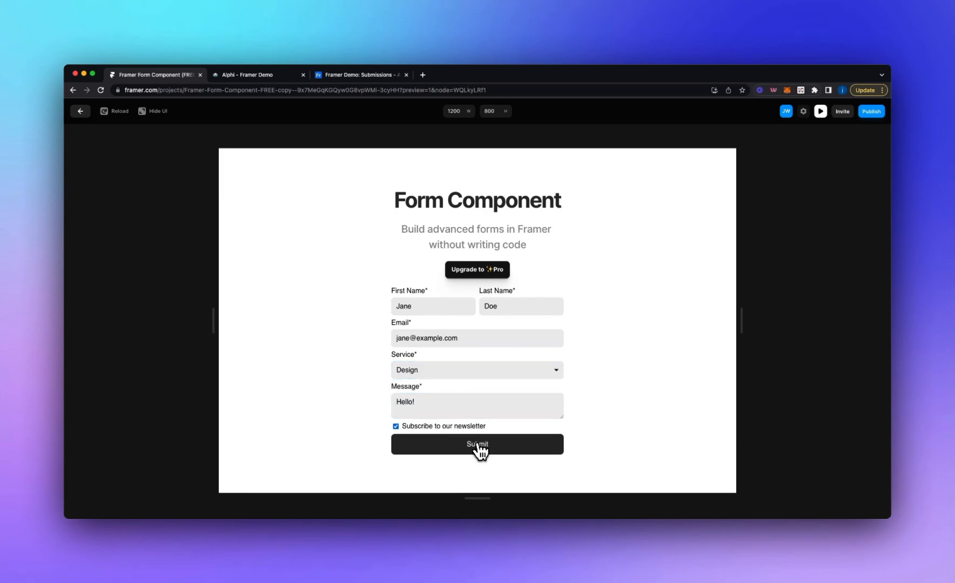
pyautogui.click(249, 74)
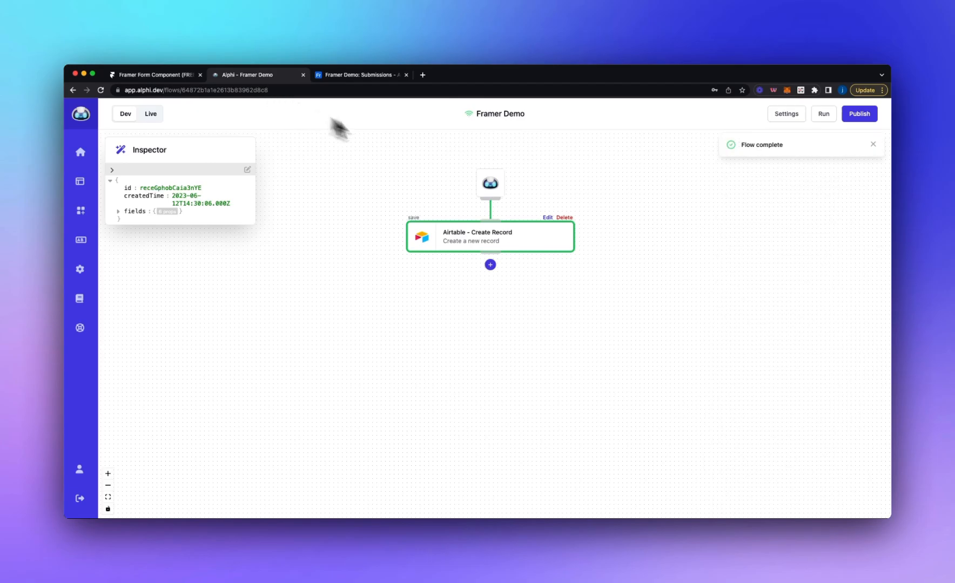
pyautogui.moveTo(711, 169)
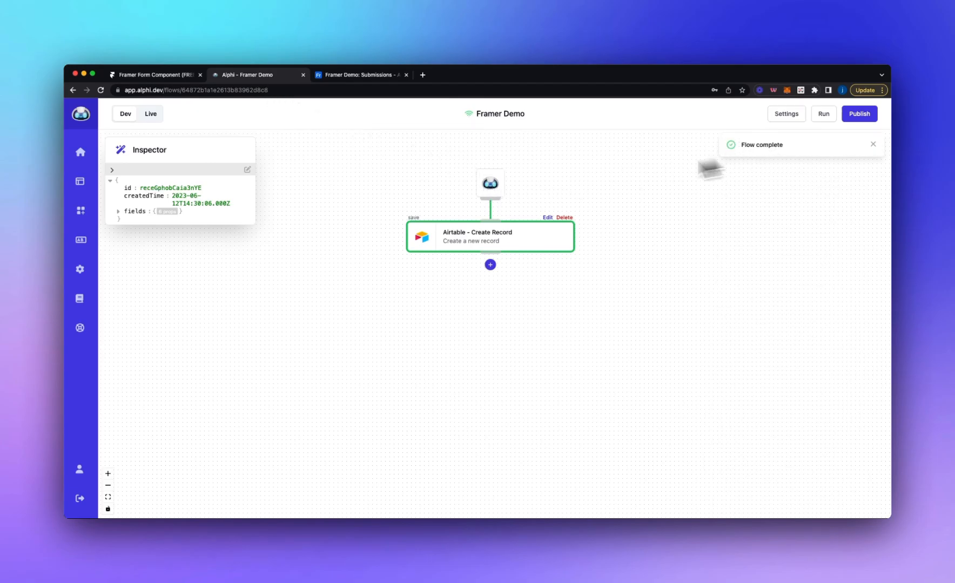
pyautogui.moveTo(426, 249)
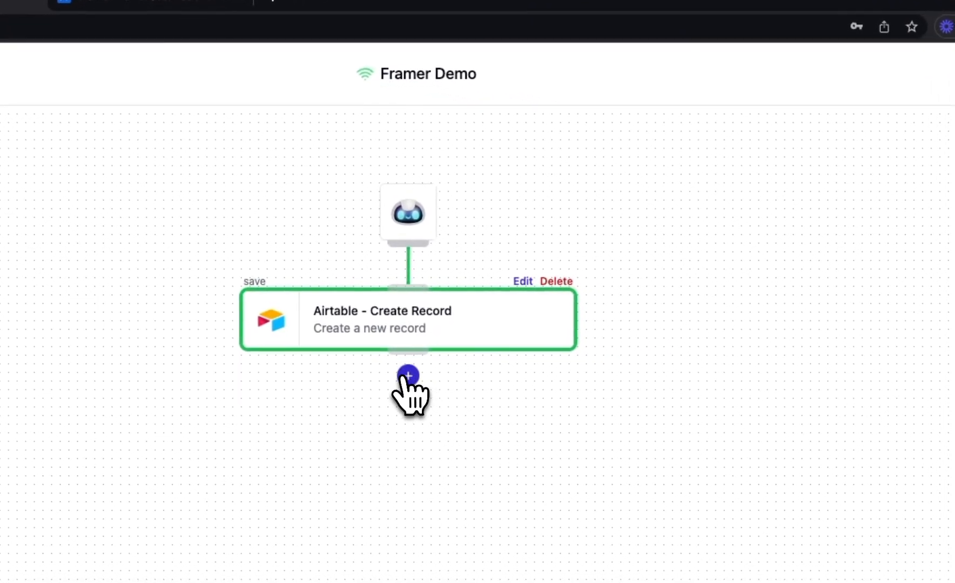
# Add a Logic step with rule {{nodes.save.meta.status_code}} equals 200
pyautogui.click(408, 375)
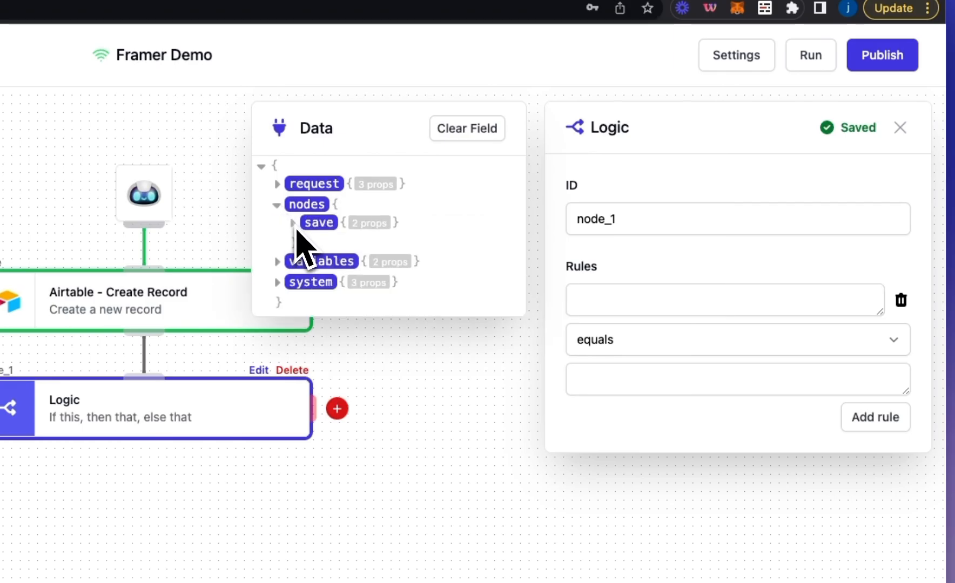
pyautogui.click(293, 223)
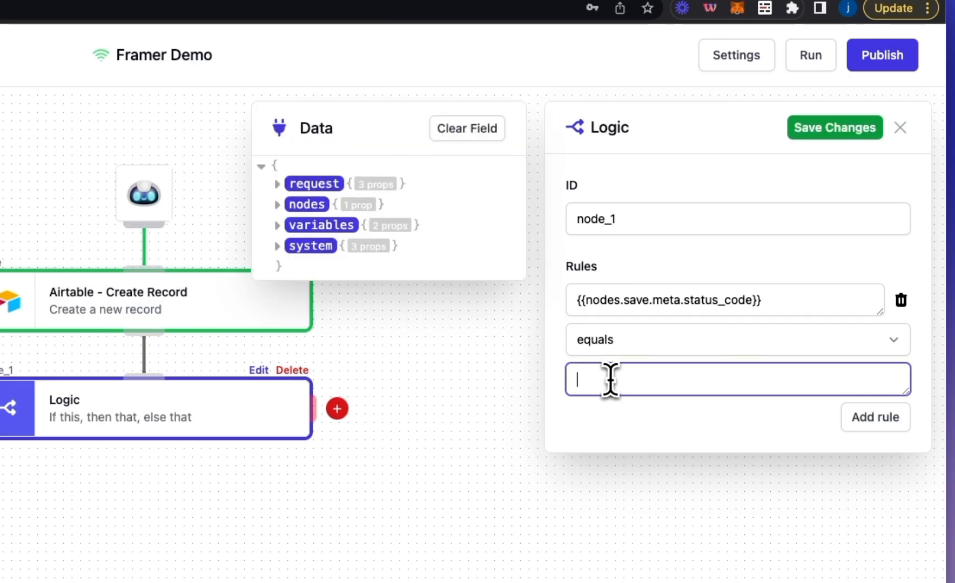
pyautogui.write('2')
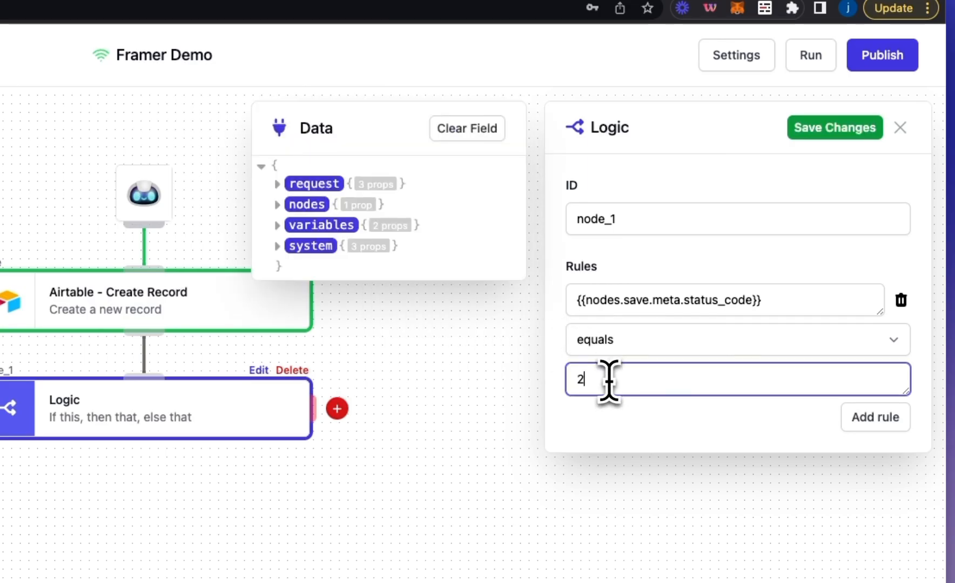
pyautogui.write('00')
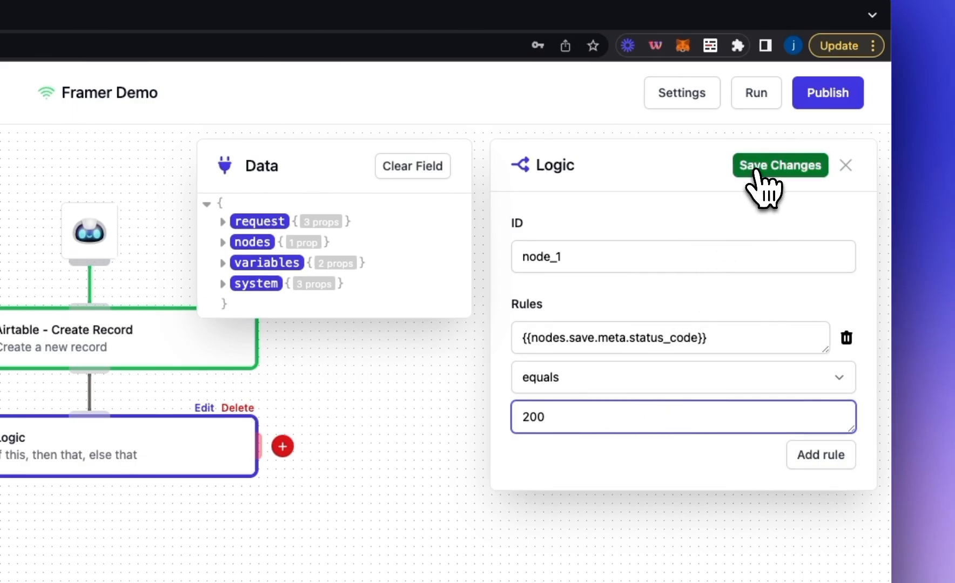
pyautogui.click(781, 165)
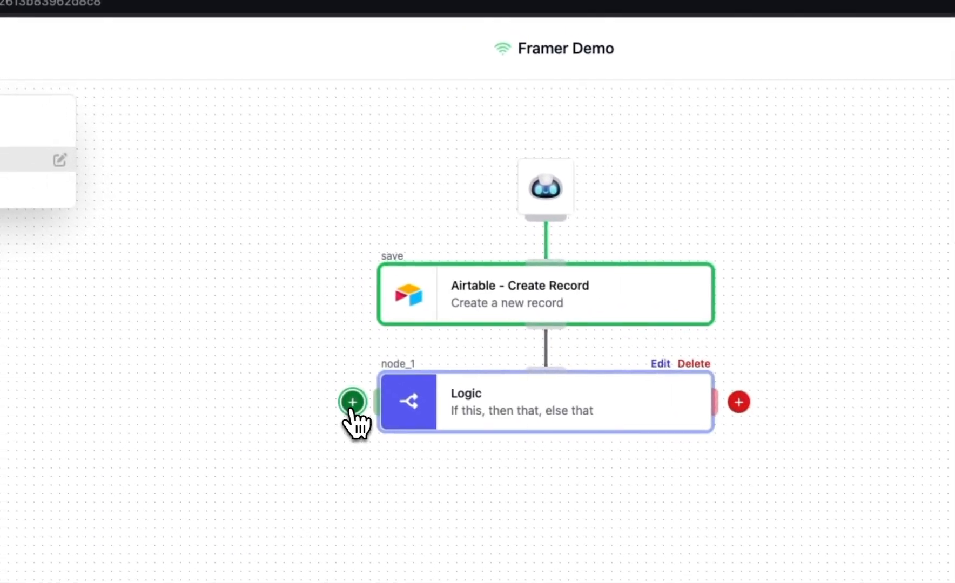
# Add a Success response on the Logic node and an Error response returning status 500
pyautogui.click(352, 402)
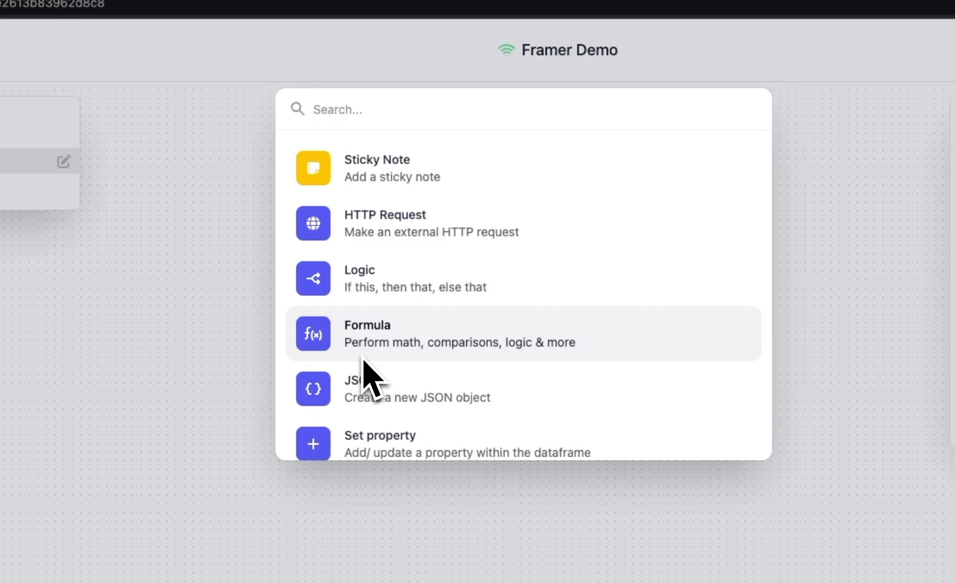
pyautogui.write('succ')
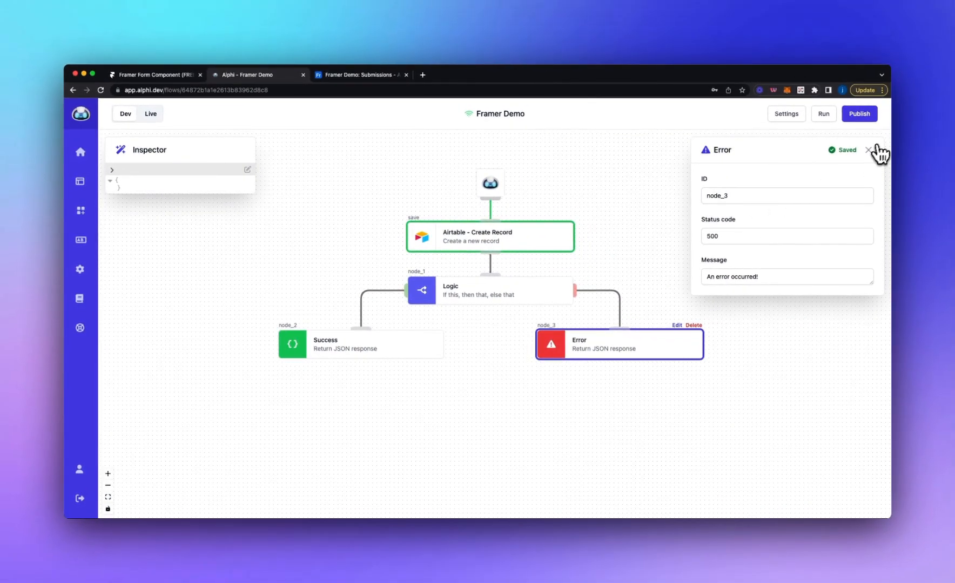
pyautogui.click(859, 113)
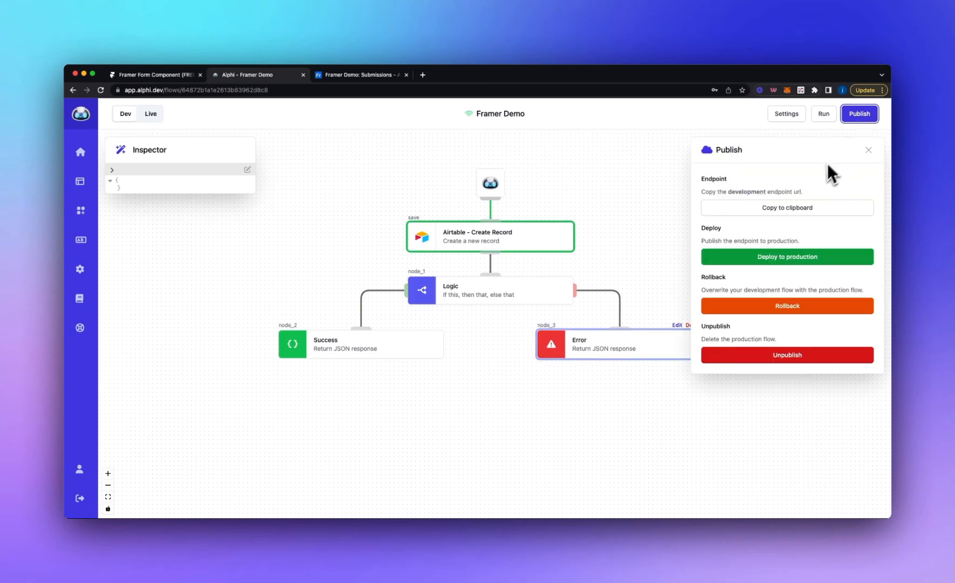
pyautogui.moveTo(598, 225)
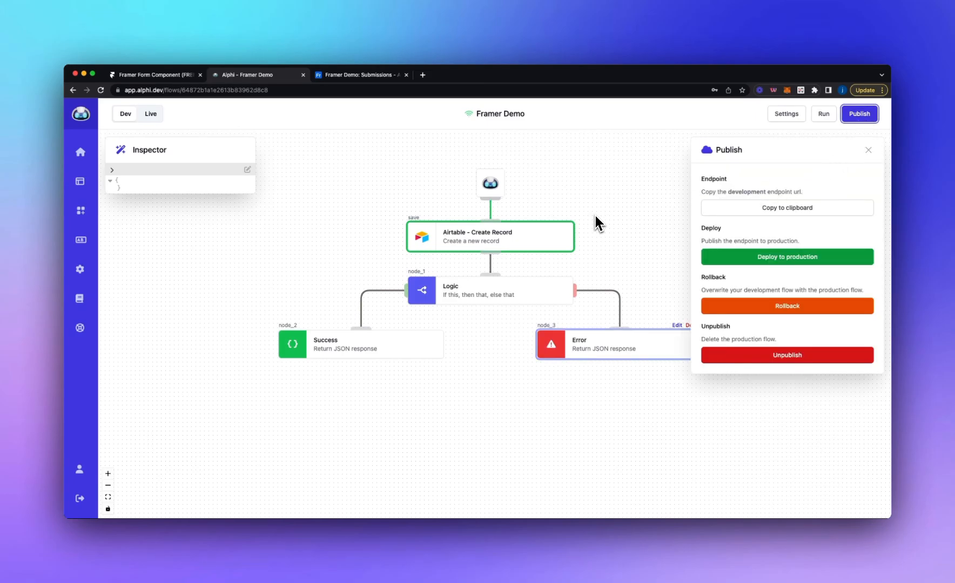
# Dismiss the Publish panel, leaving the save, Logic, Success and Error steps visible
pyautogui.click(868, 150)
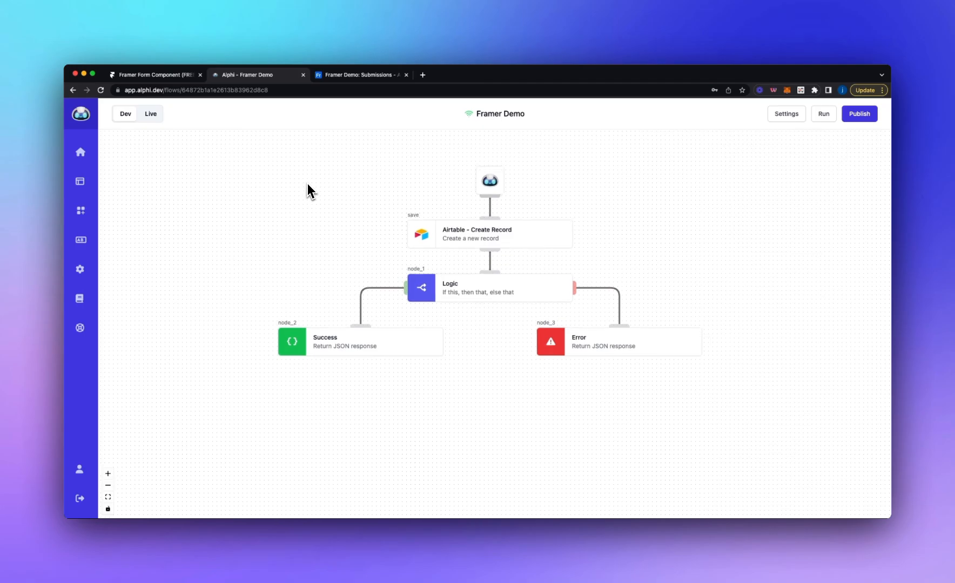
pyautogui.moveTo(143, 80)
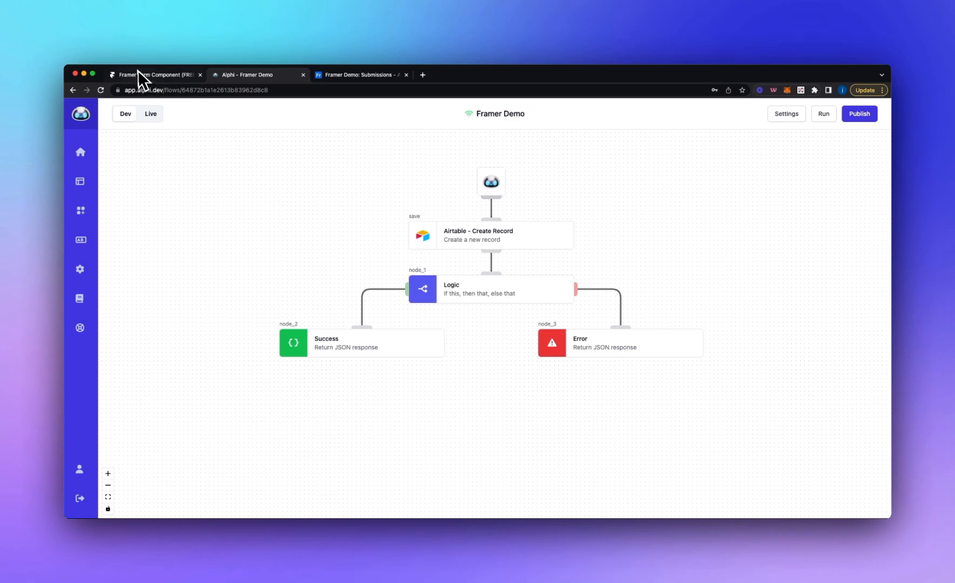
pyautogui.moveTo(260, 77)
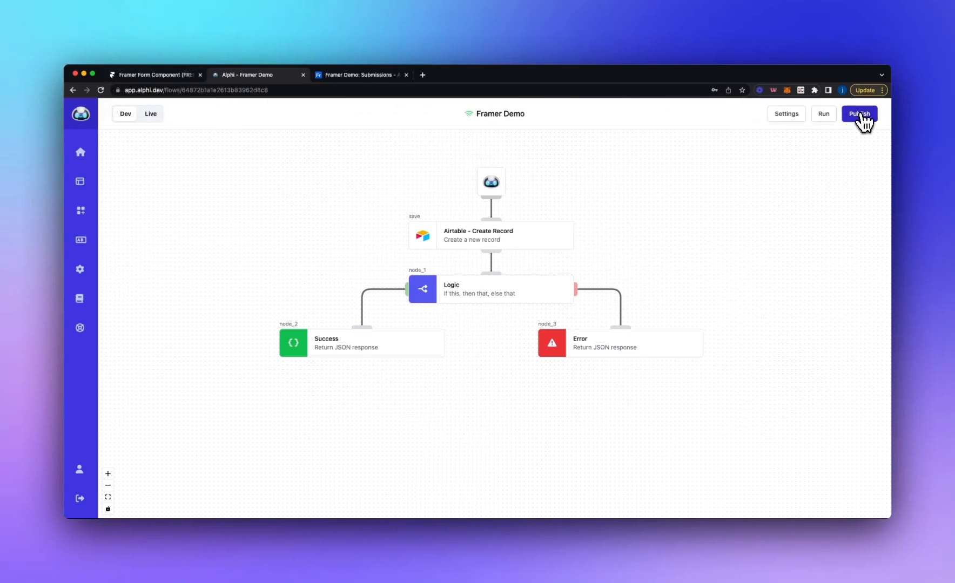
# Deploy the Framer Demo flow to production and switch to the Live version
pyautogui.click(860, 114)
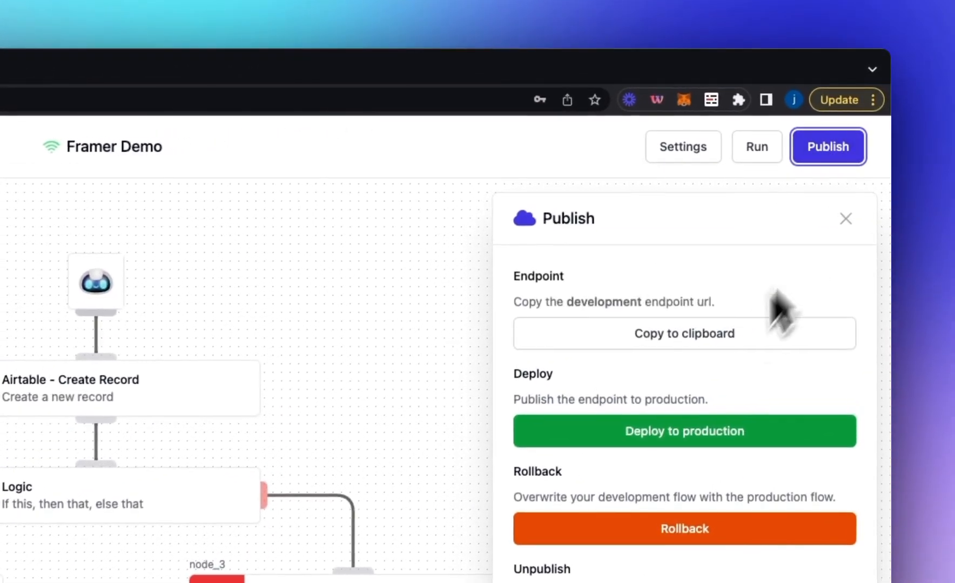
pyautogui.click(683, 433)
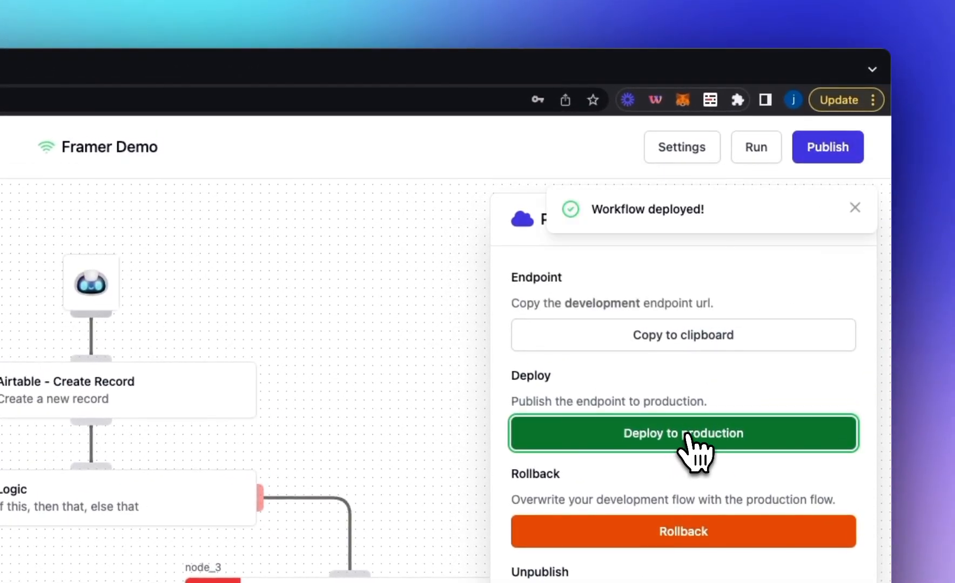
pyautogui.click(684, 434)
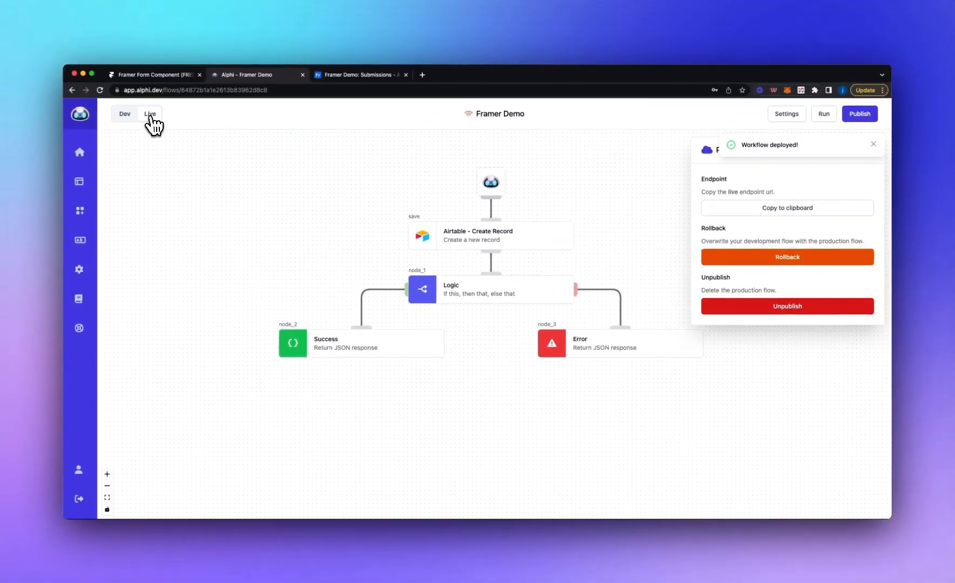
pyautogui.click(619, 343)
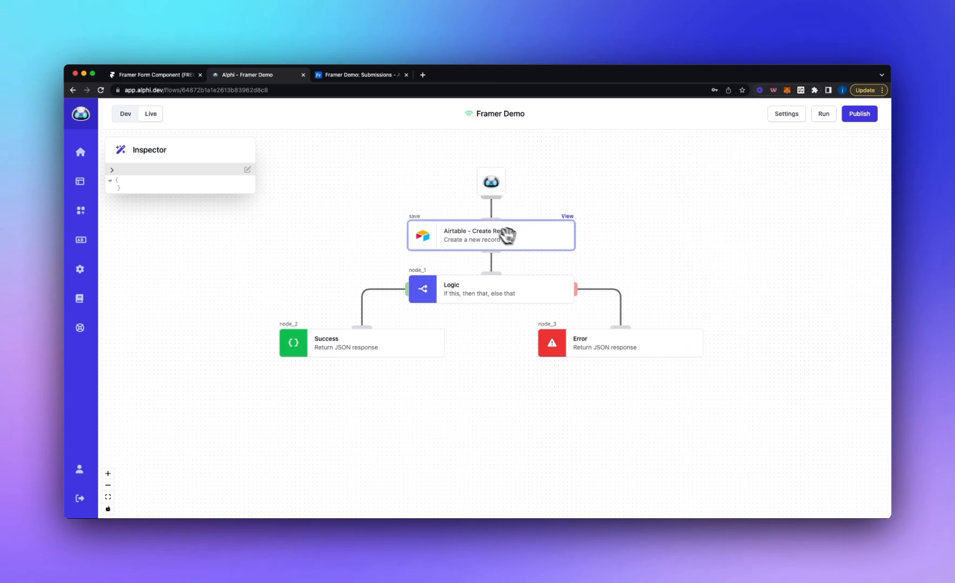
pyautogui.click(491, 235)
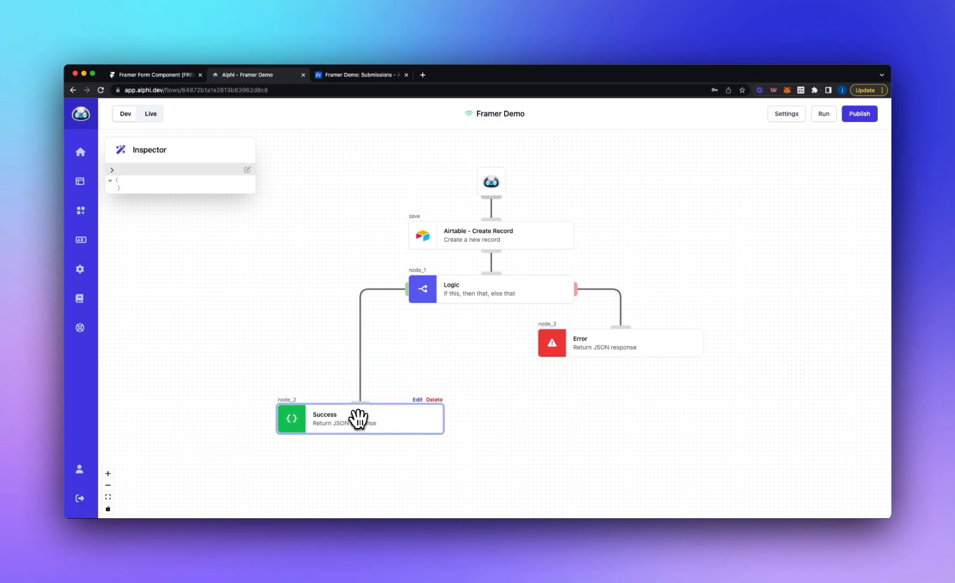
pyautogui.moveTo(144, 123)
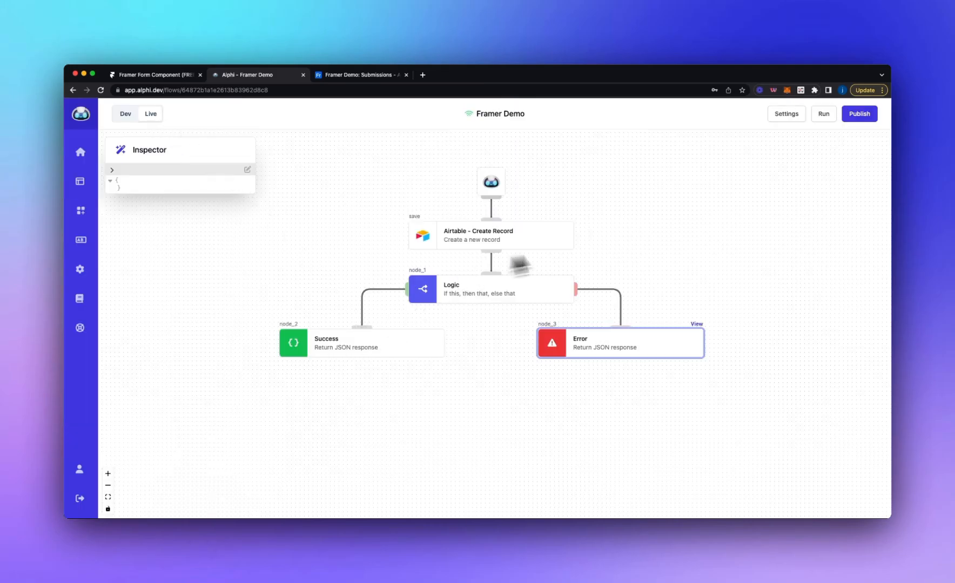
pyautogui.moveTo(513, 261)
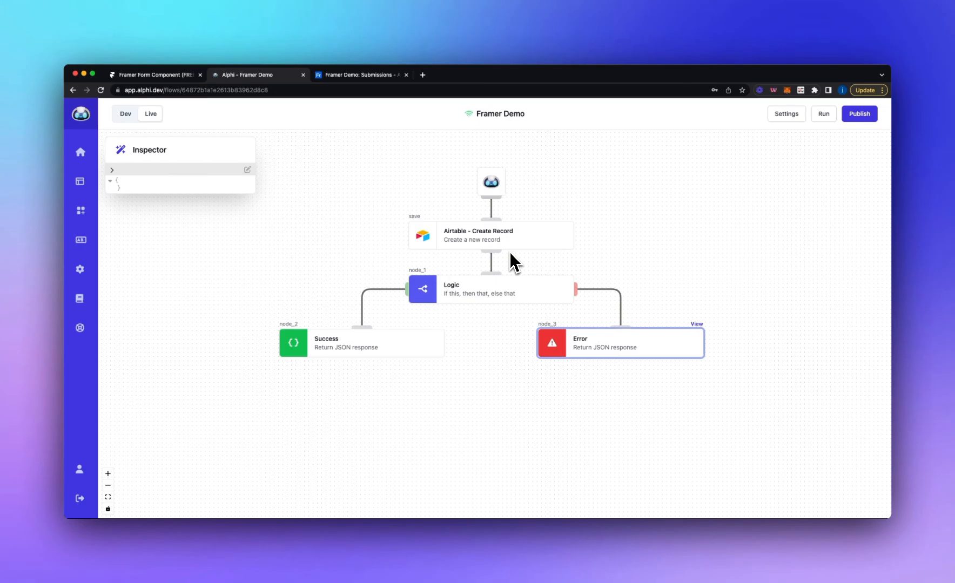
pyautogui.moveTo(515, 264)
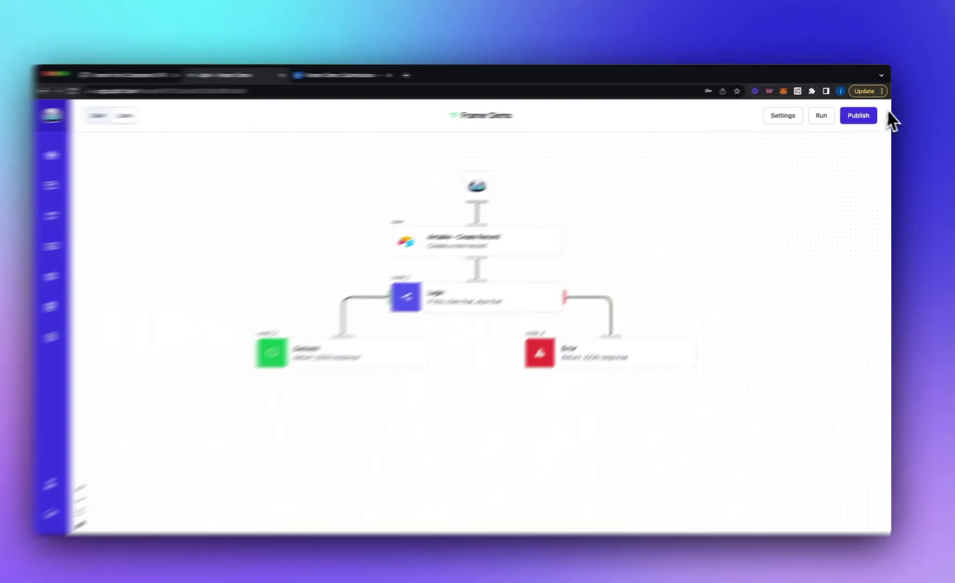
# Replace the BaseForm URL with the live Alphi endpoint and preview the page
pyautogui.click(683, 352)
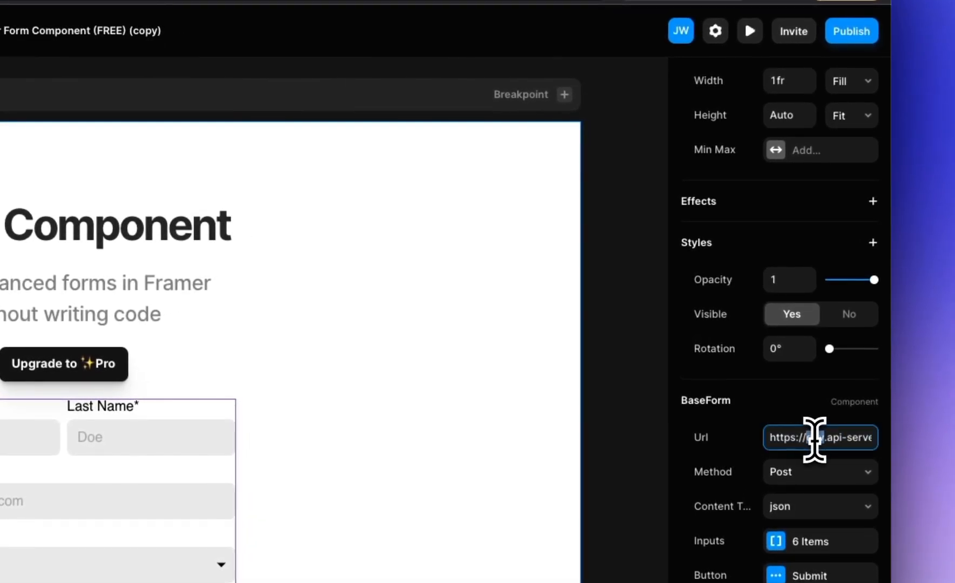
pyautogui.tripleClick(820, 437)
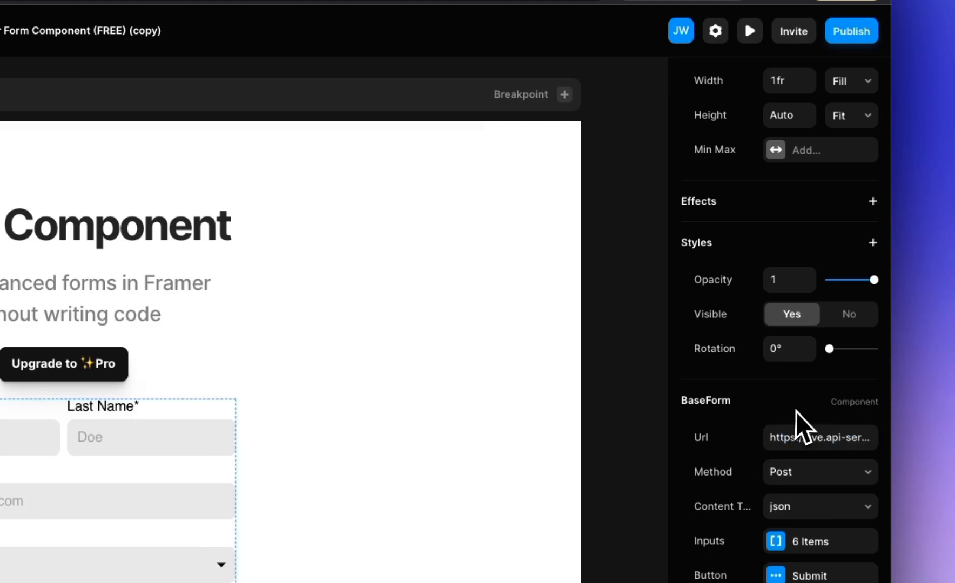
pyautogui.click(750, 31)
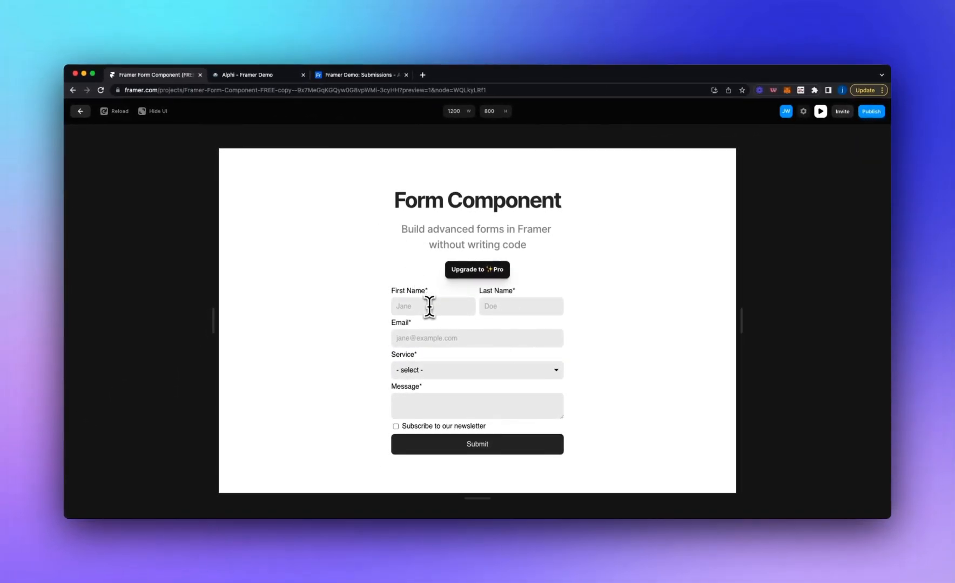
pyautogui.click(432, 306)
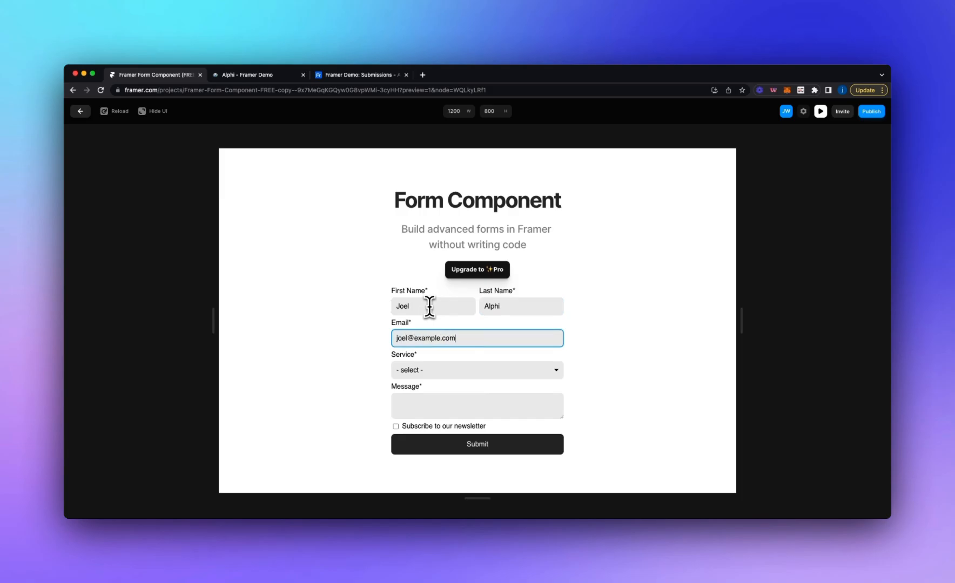
pyautogui.click(477, 370)
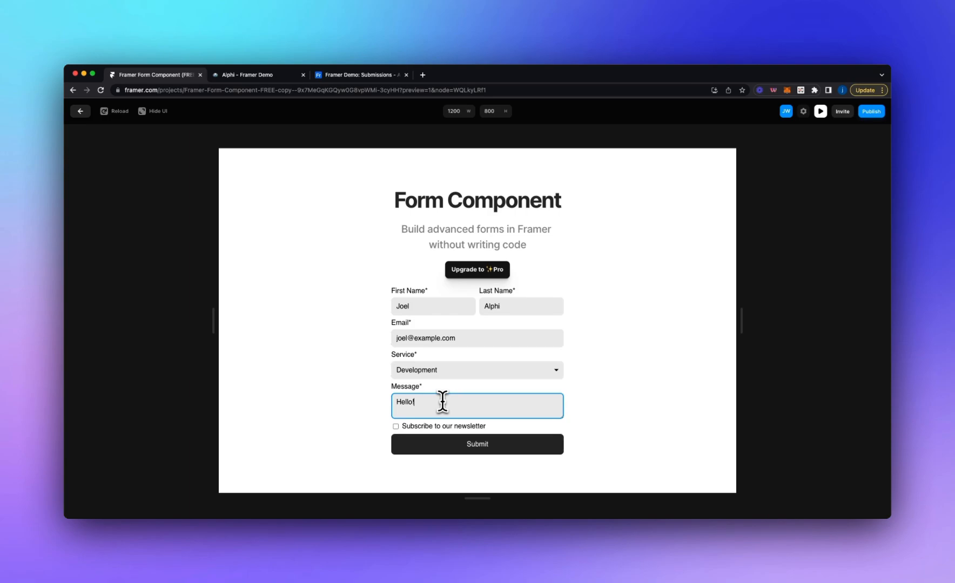
pyautogui.moveTo(459, 446)
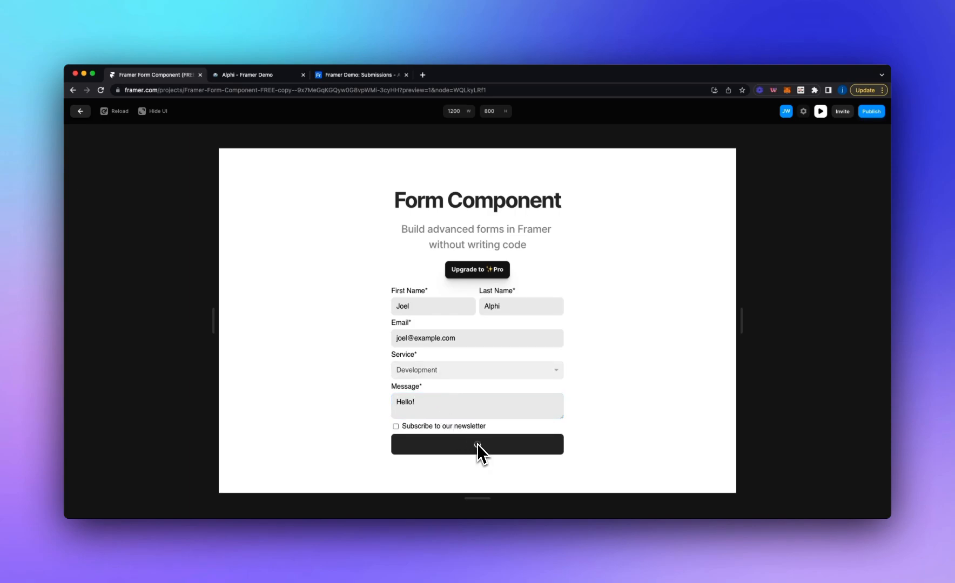
pyautogui.click(477, 444)
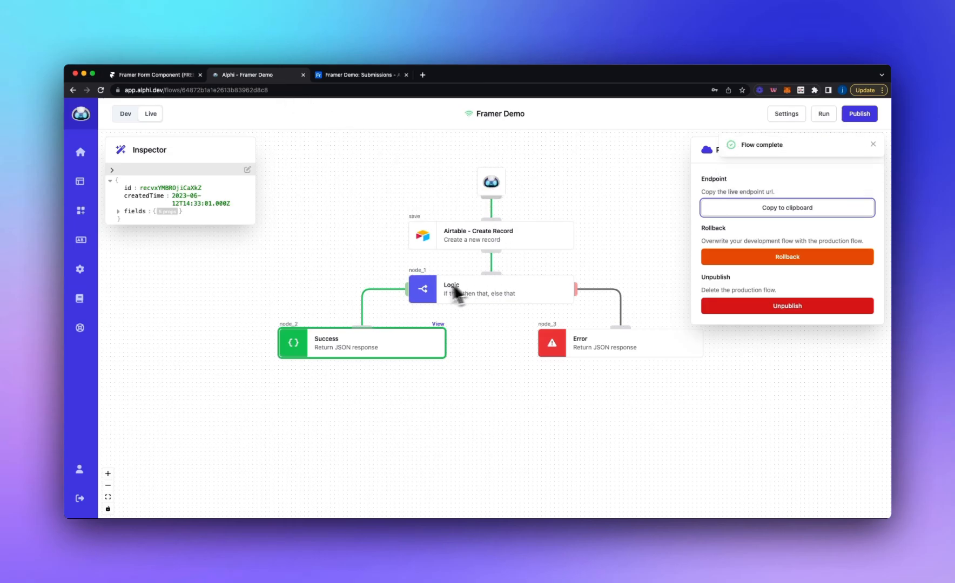
pyautogui.click(361, 74)
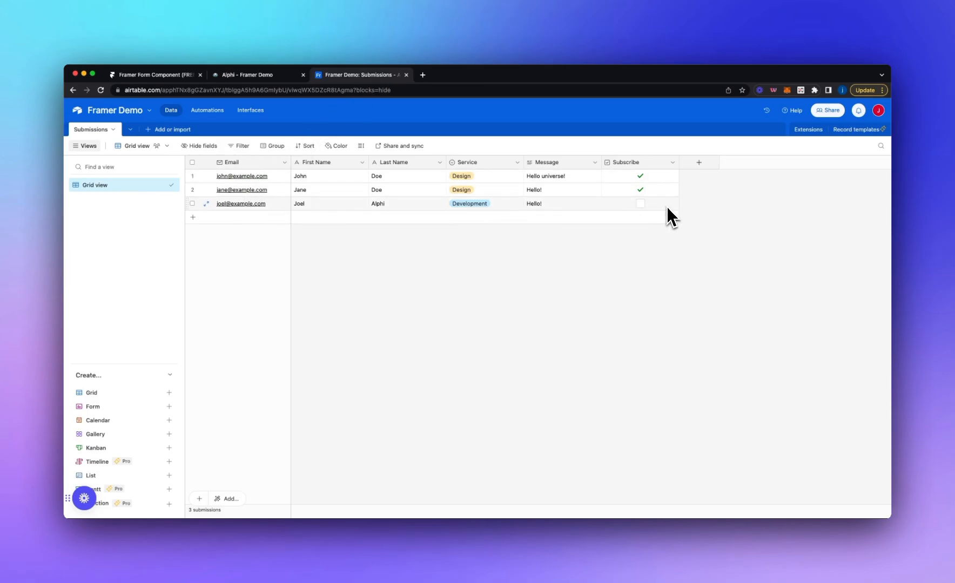
pyautogui.moveTo(643, 215)
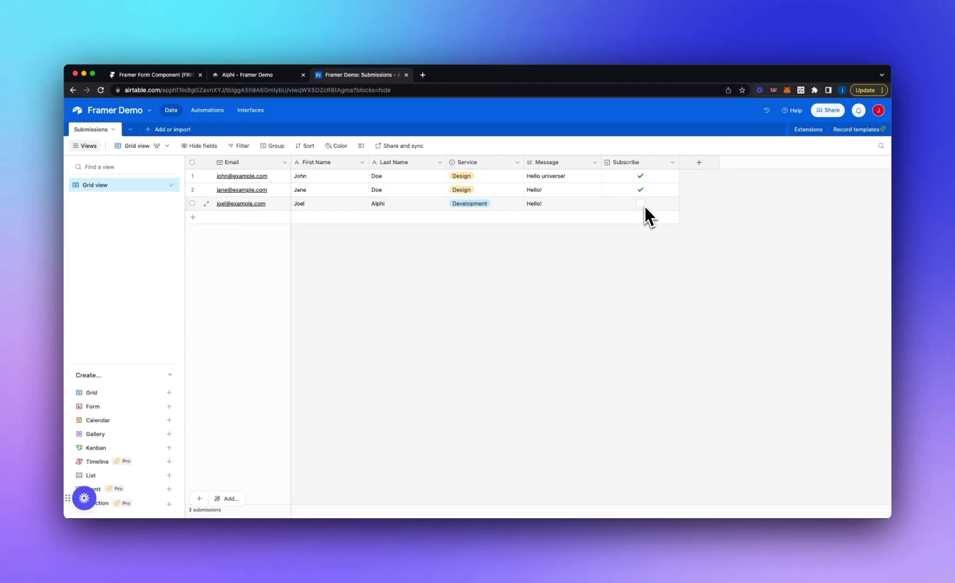
pyautogui.click(248, 75)
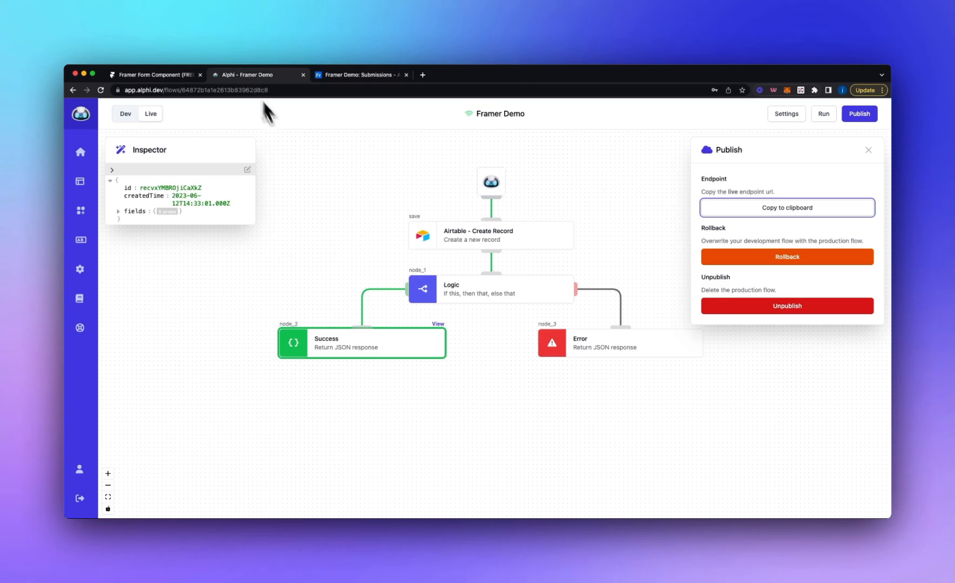
pyautogui.moveTo(296, 162)
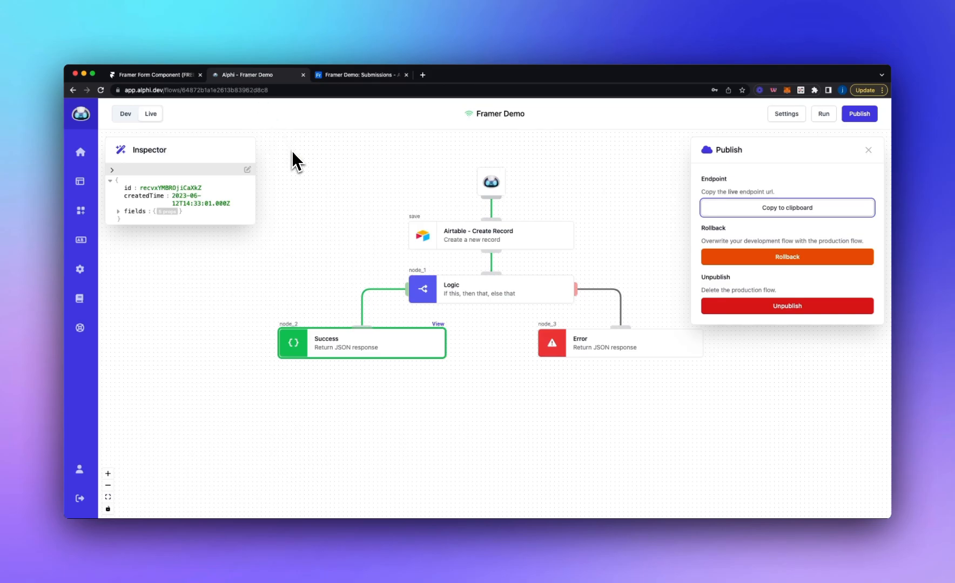